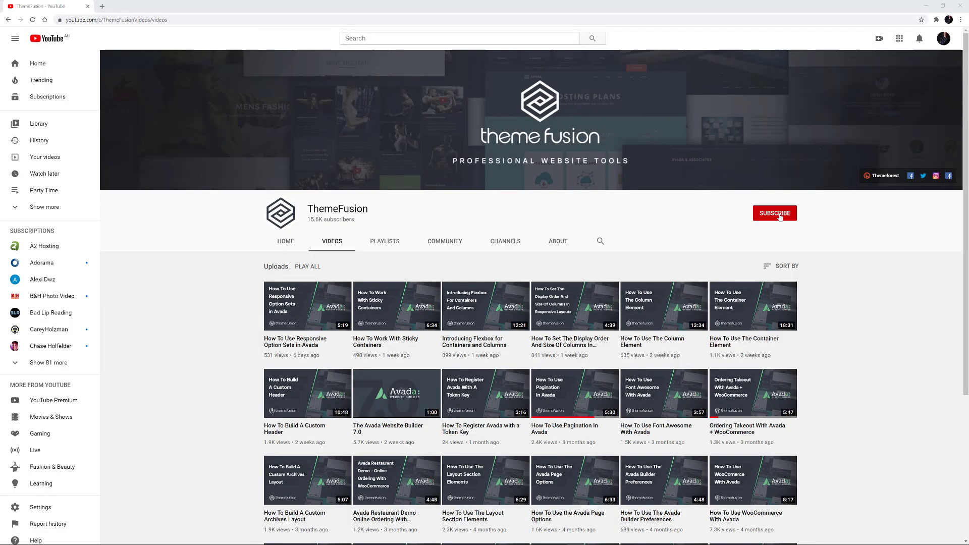
# Subscribe to the ThemeFusion channel with notifications set to All.
pyautogui.click(774, 212)
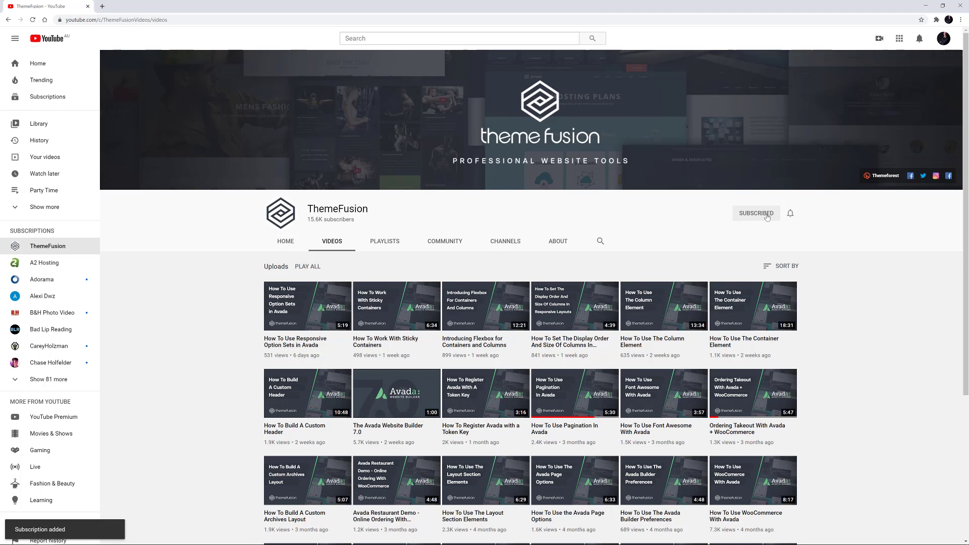
pyautogui.click(789, 213)
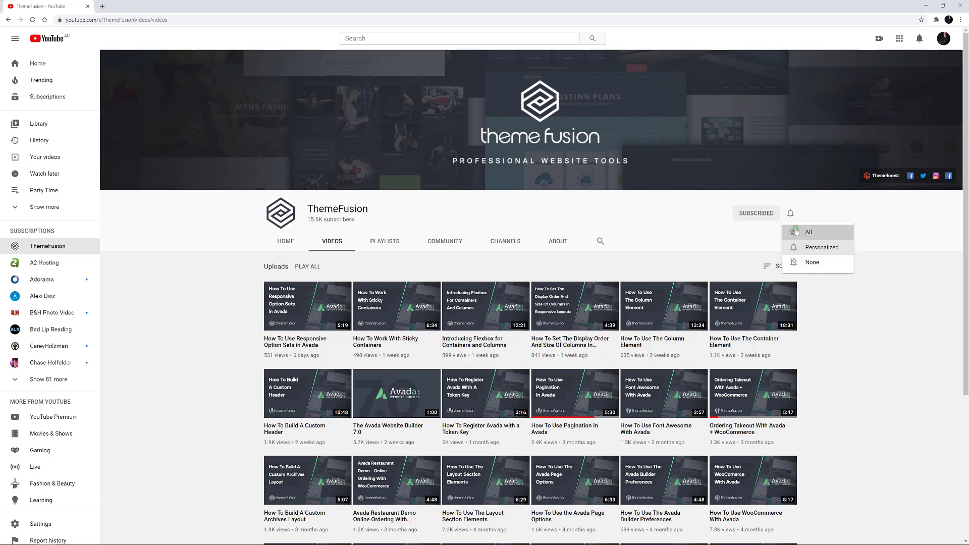
pyautogui.click(807, 231)
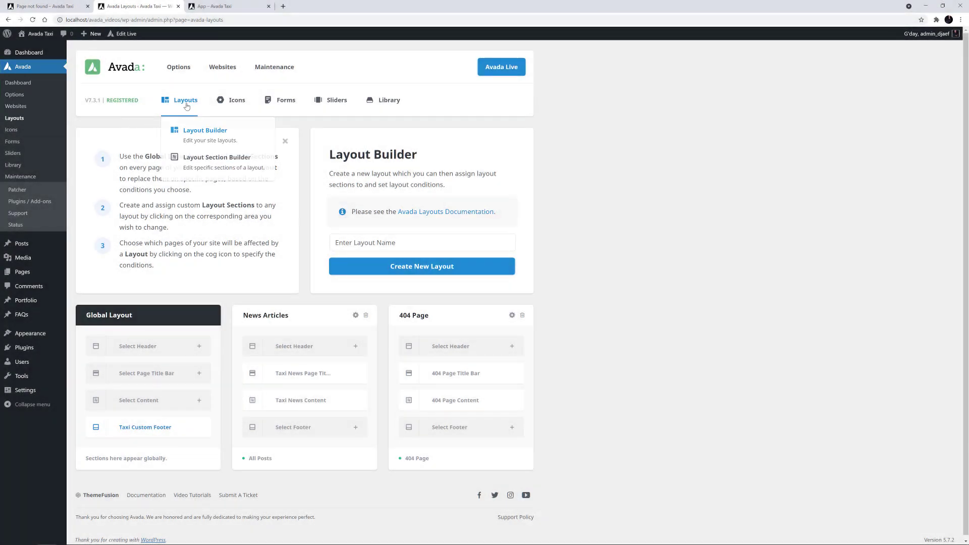
pyautogui.moveTo(139, 121)
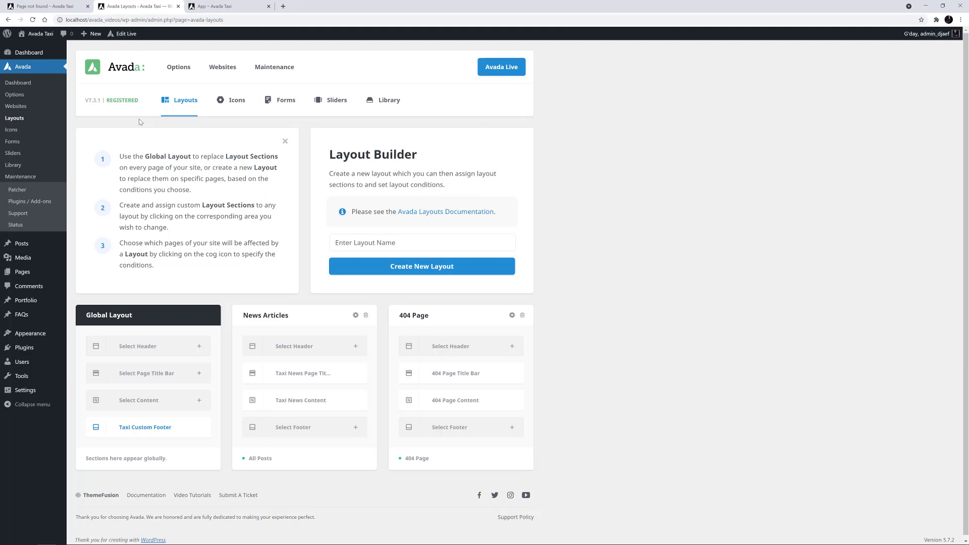
pyautogui.moveTo(517, 328)
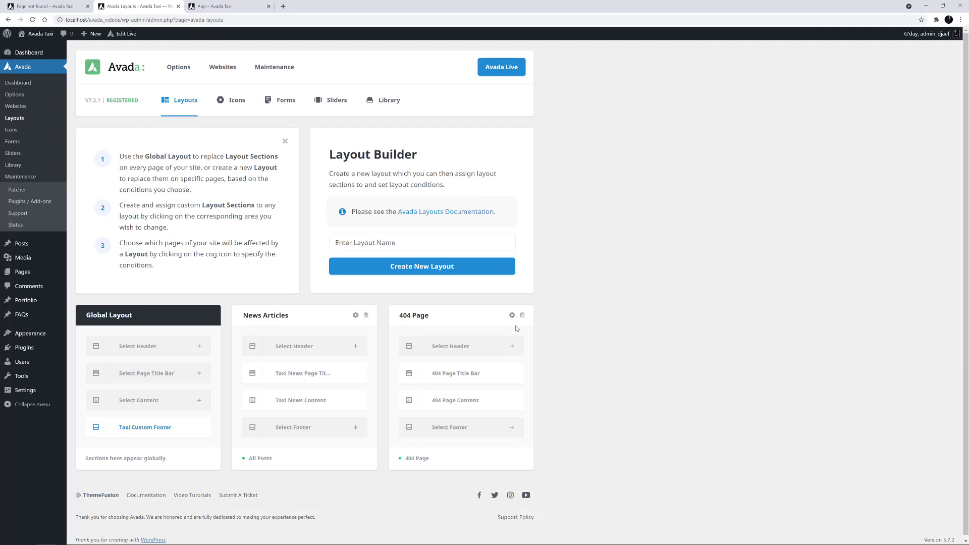
# Delete the 404 Page layout and view the site's default not-found page on the front end.
pyautogui.click(521, 315)
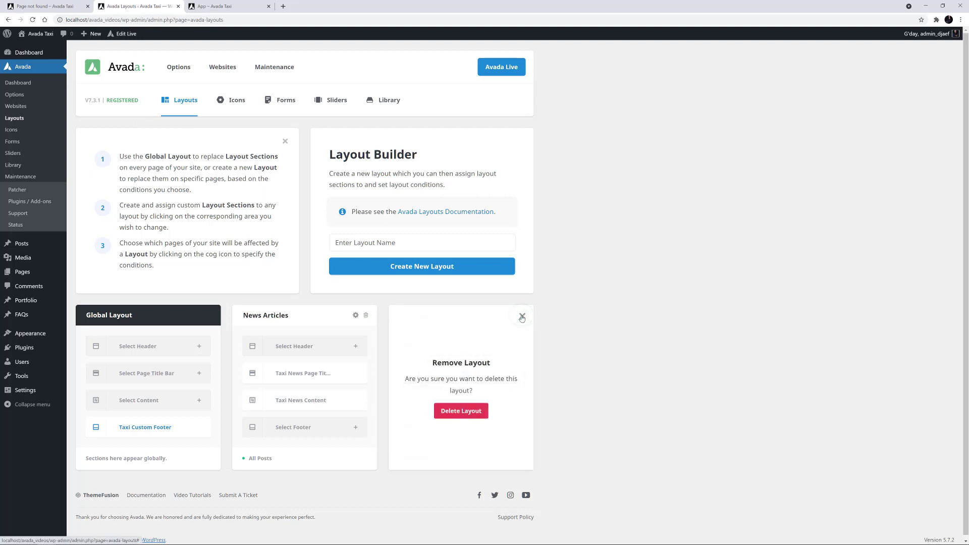
pyautogui.click(461, 410)
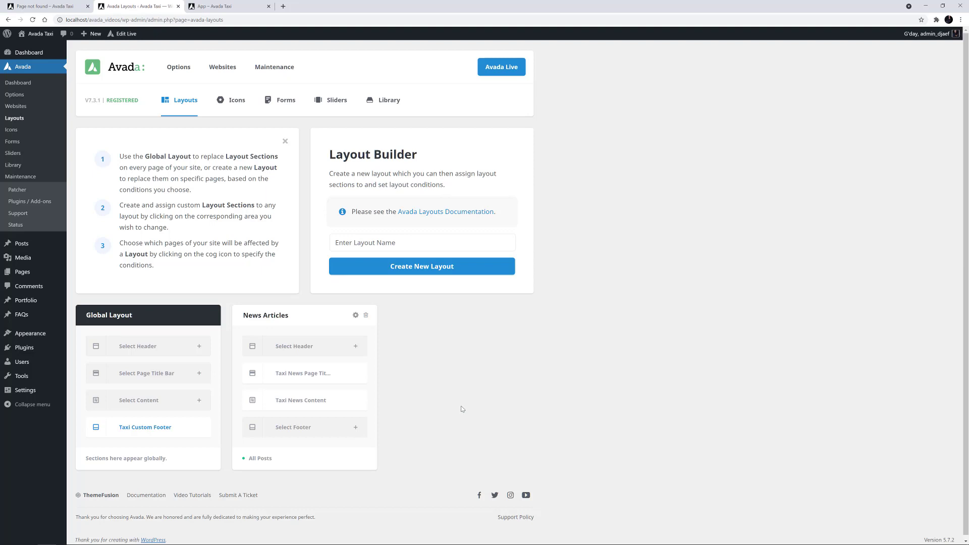
pyautogui.click(213, 6)
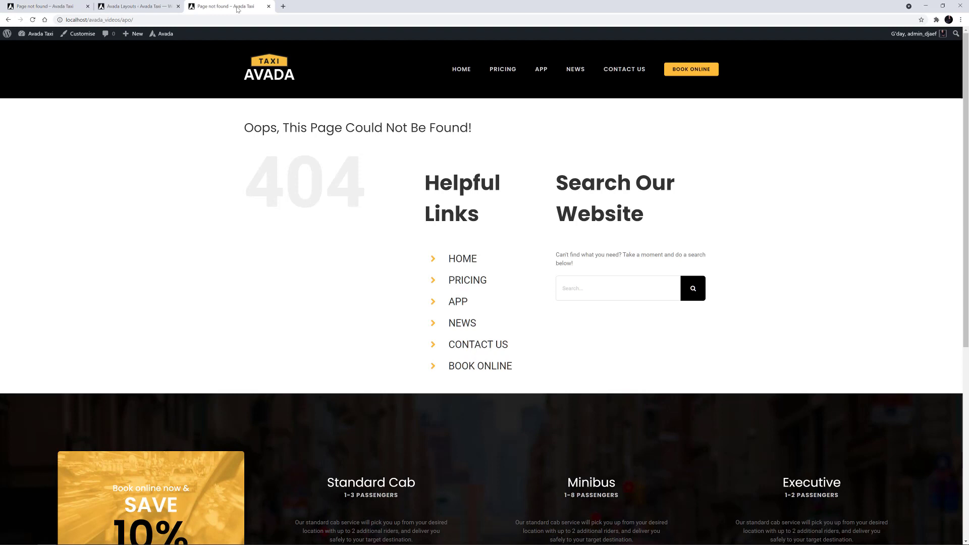
# From the Layouts admin page, create an empty layout named New 404 Layout.
pyautogui.click(132, 6)
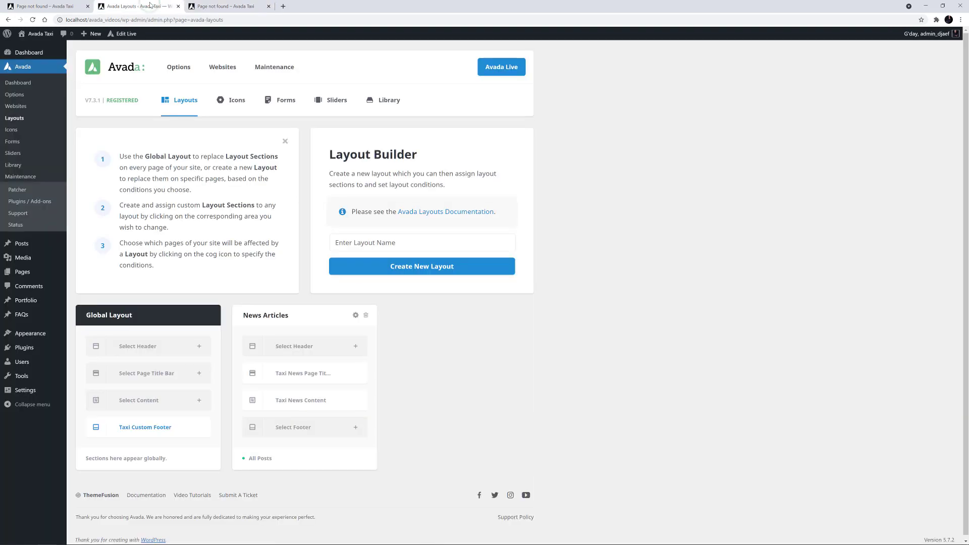
pyautogui.click(422, 242)
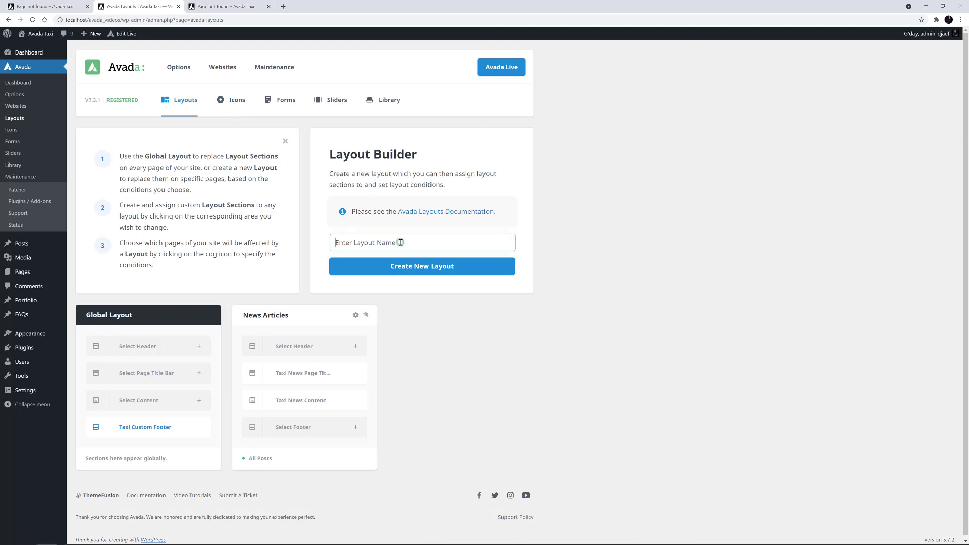
pyautogui.write('New 404 Layout')
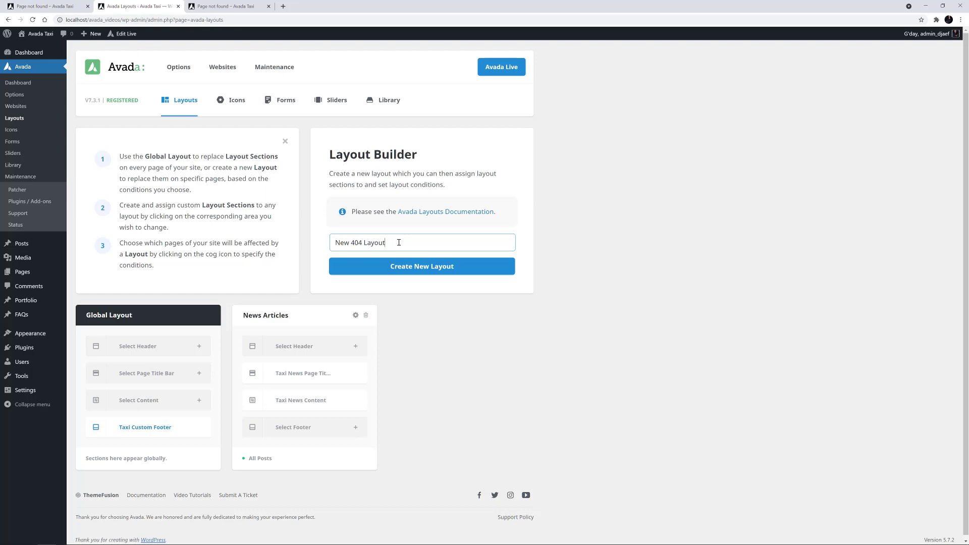
pyautogui.click(421, 266)
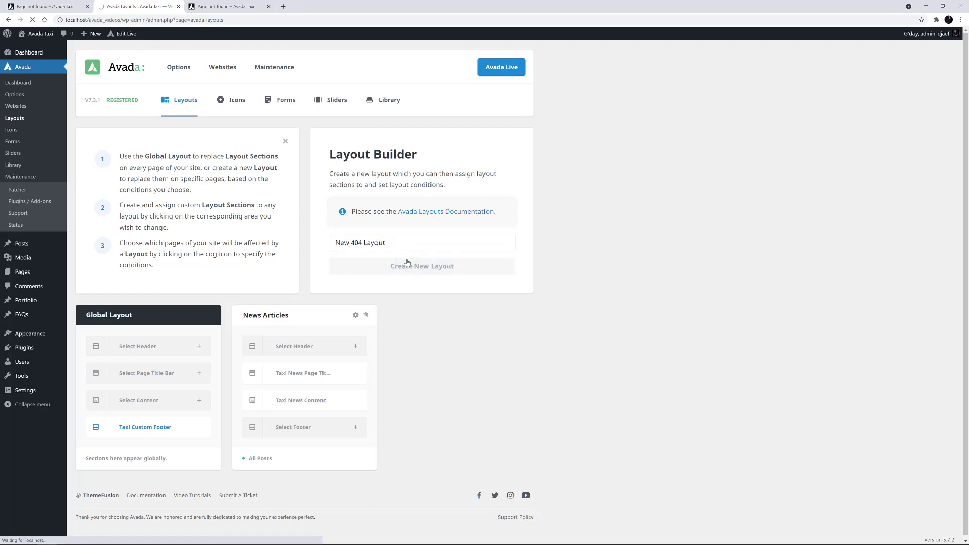
pyautogui.click(422, 266)
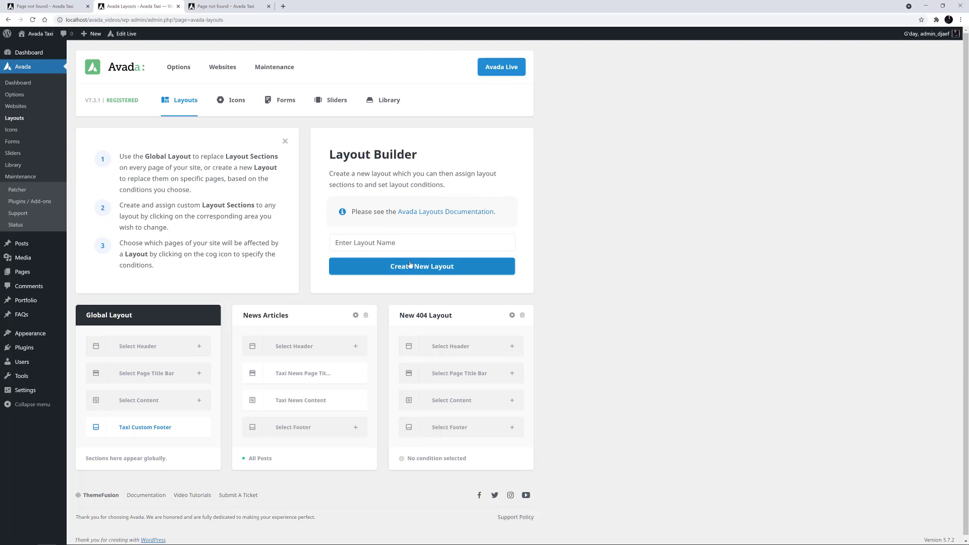
# Create a page title bar section named New 404 PTB and open its section editor.
pyautogui.click(511, 346)
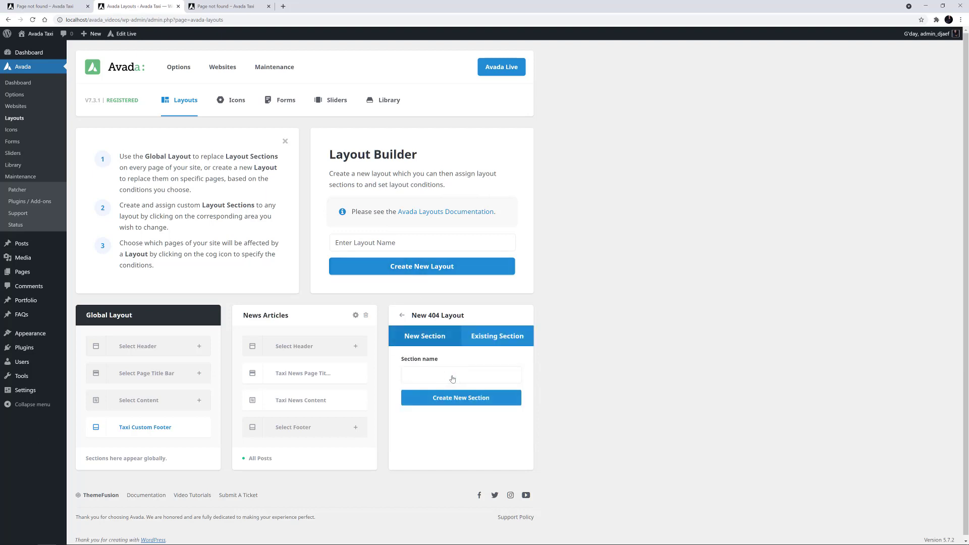
pyautogui.write('New 404 PTB')
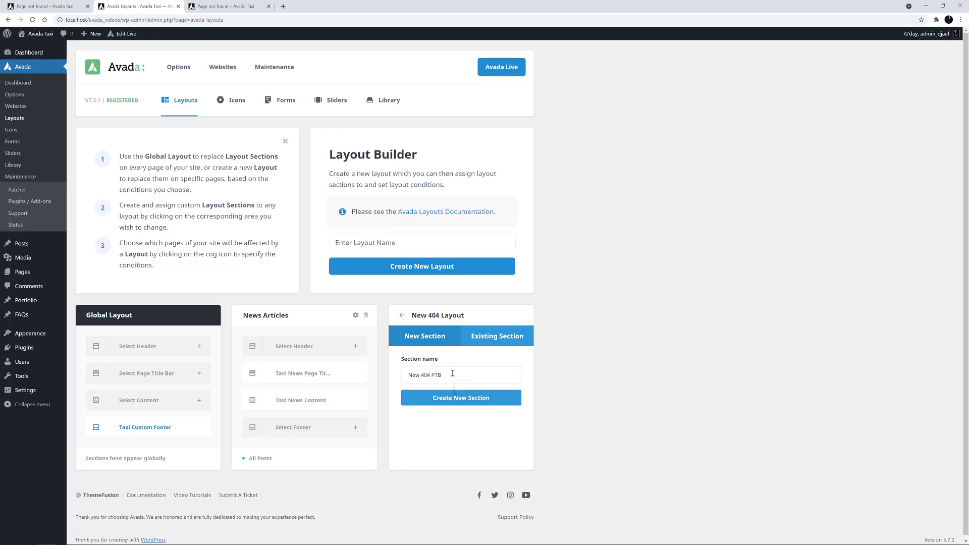
pyautogui.click(460, 397)
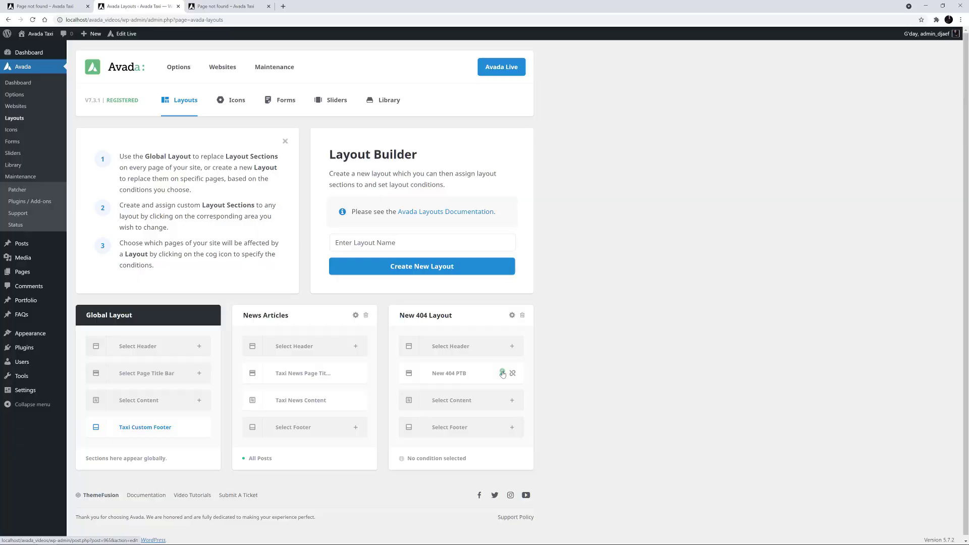
pyautogui.click(503, 374)
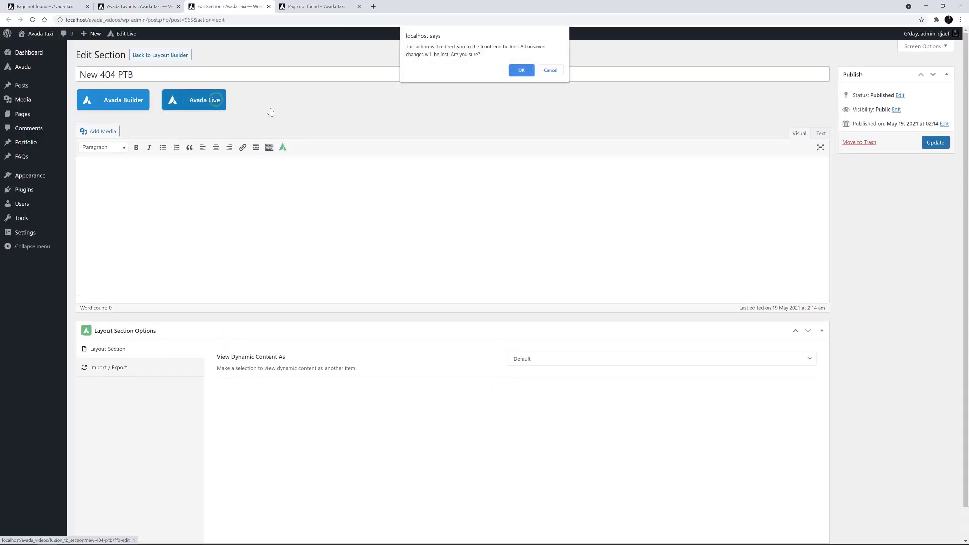
# In Avada Live, add a container with 6% top/bottom padding and a taxi photo background image.
pyautogui.click(520, 70)
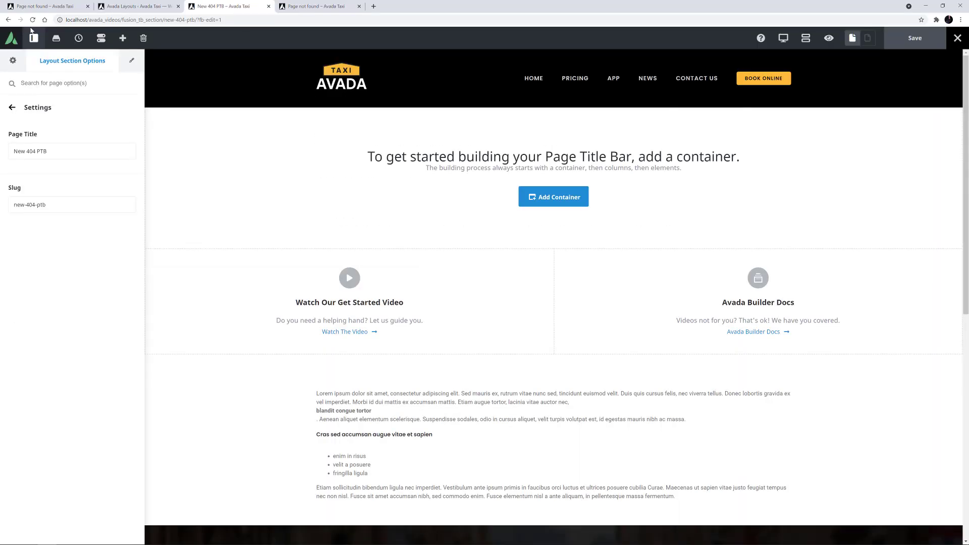
pyautogui.click(553, 196)
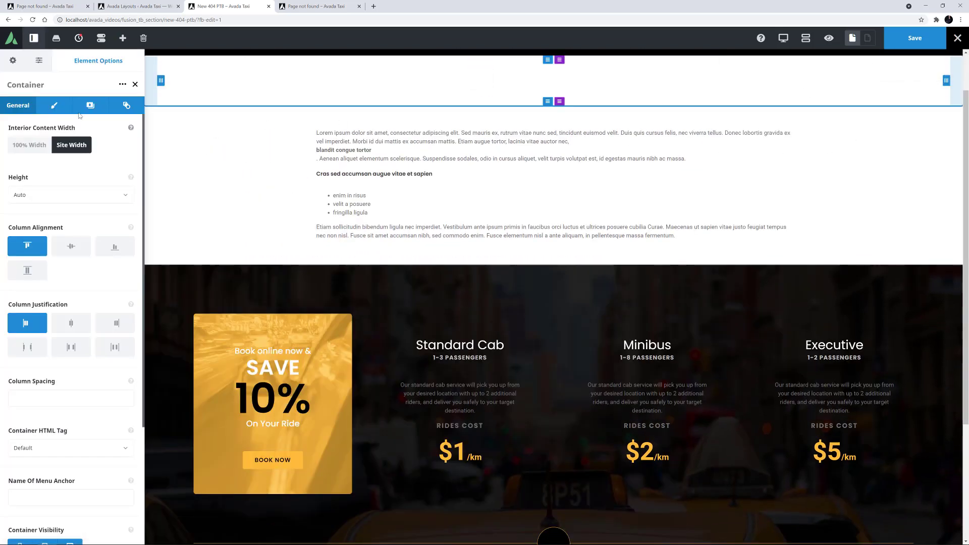
pyautogui.click(54, 105)
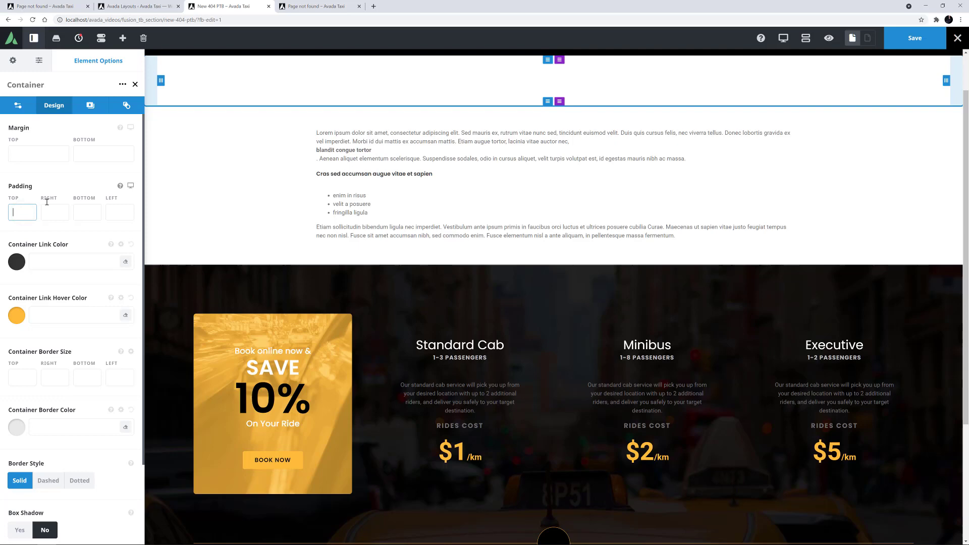
pyautogui.write('6%')
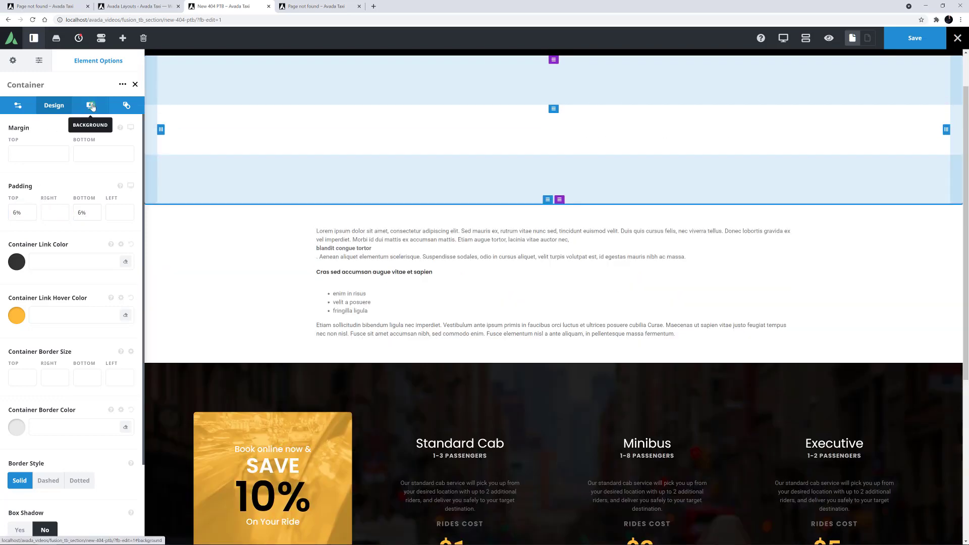
pyautogui.click(91, 105)
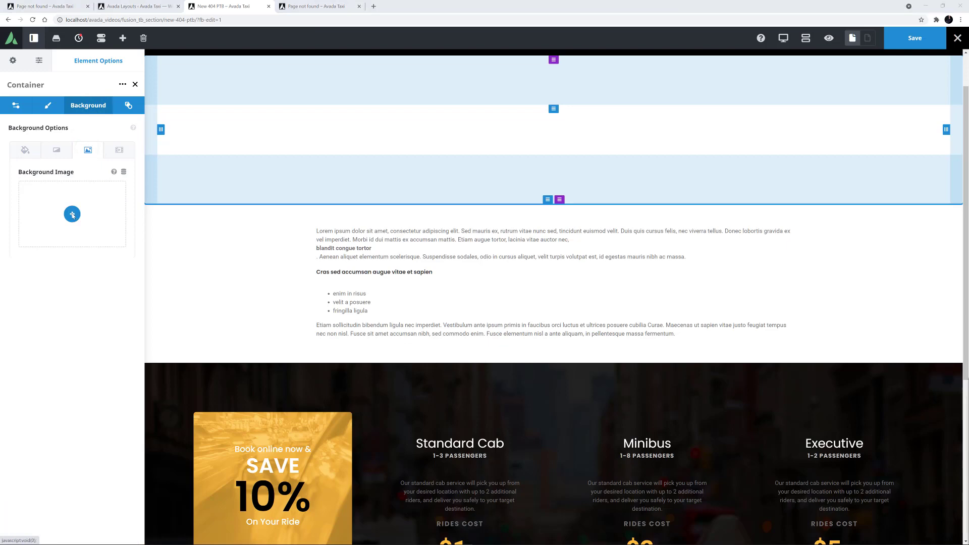
pyautogui.click(72, 214)
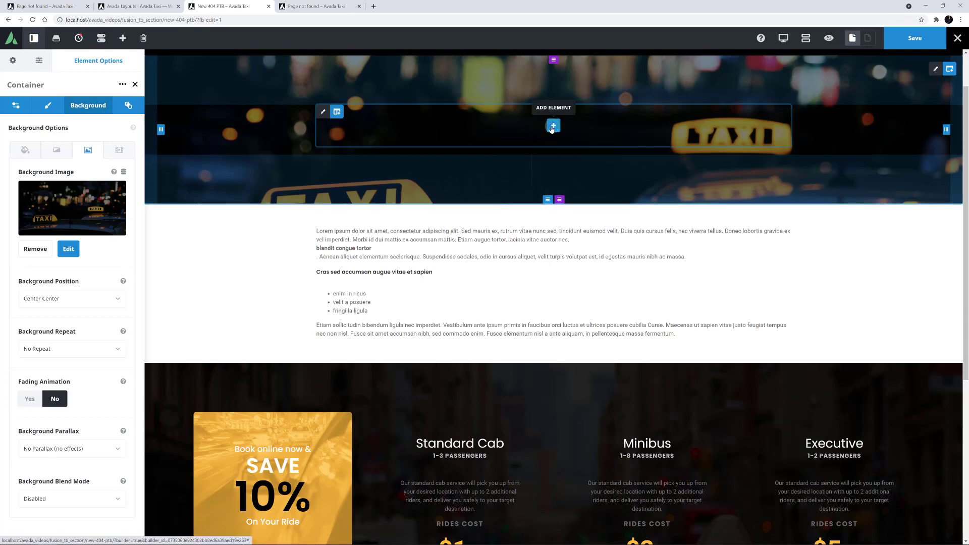
# Add a rotating Light Speed title reading Oops, centred with 120px font size.
pyautogui.click(554, 126)
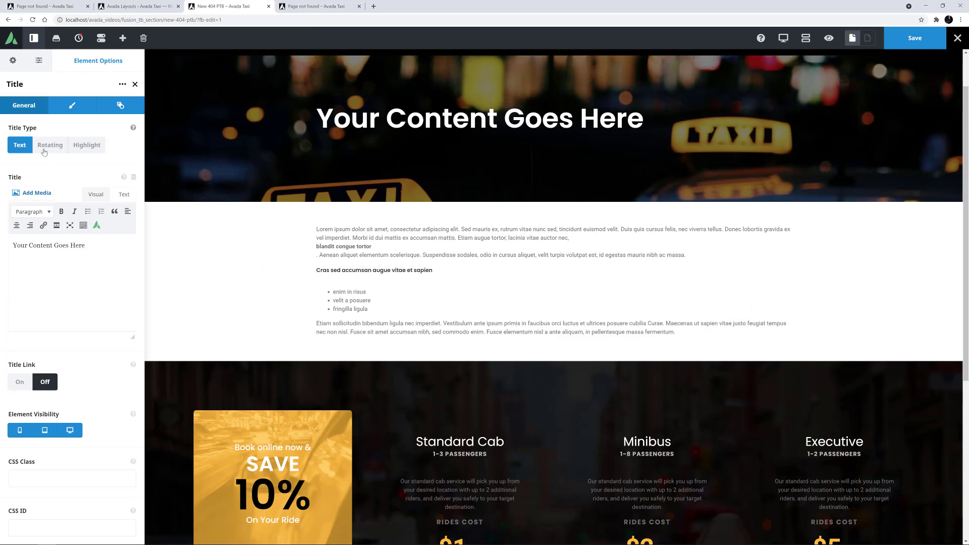
pyautogui.click(49, 145)
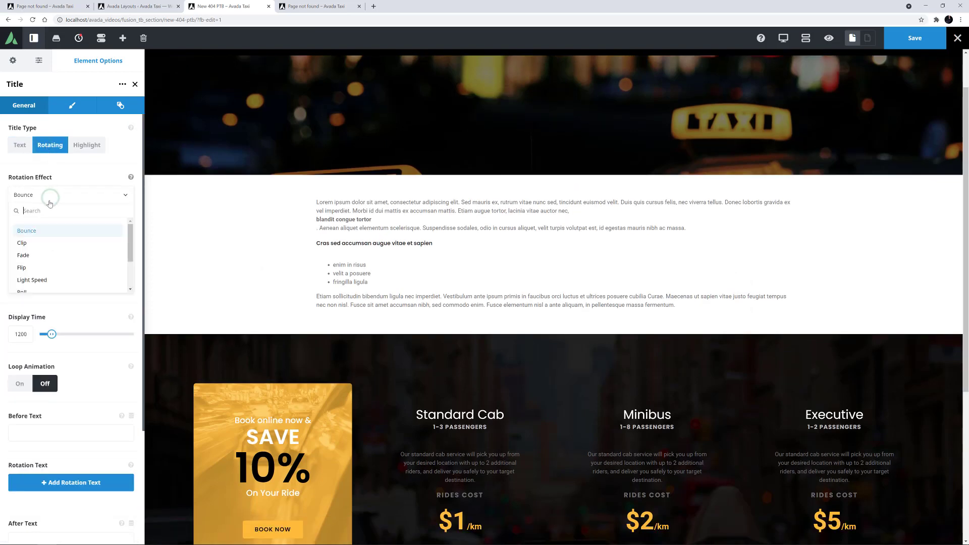
pyautogui.click(32, 279)
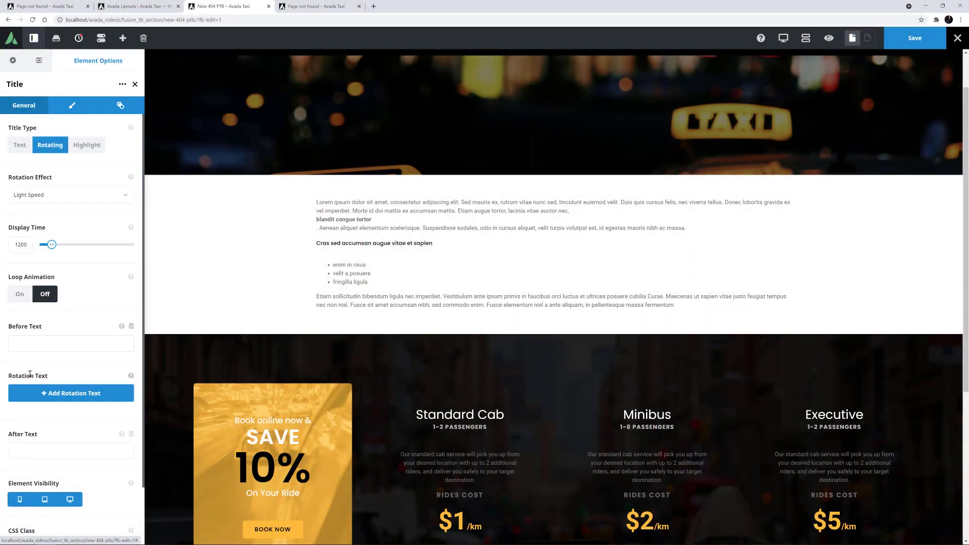
pyautogui.click(70, 393)
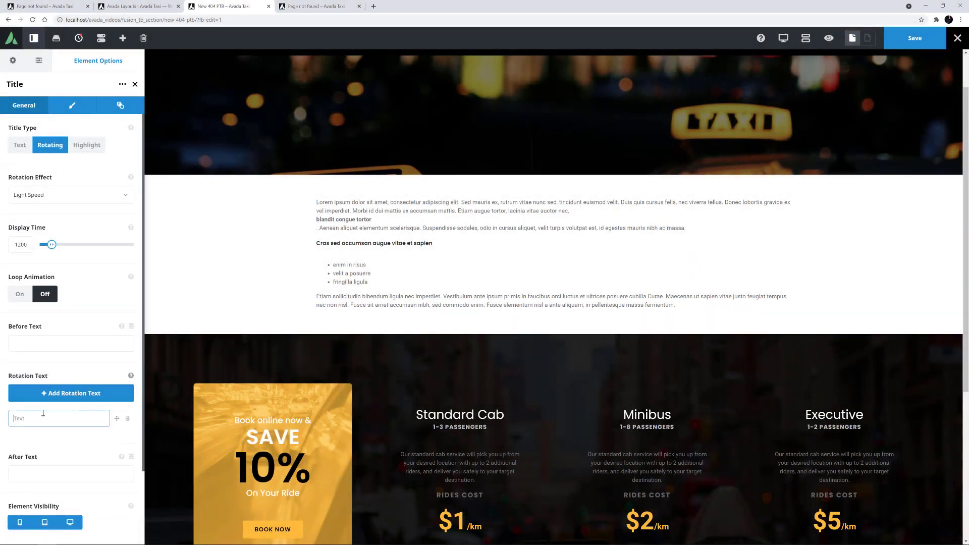
pyautogui.write('Oops')
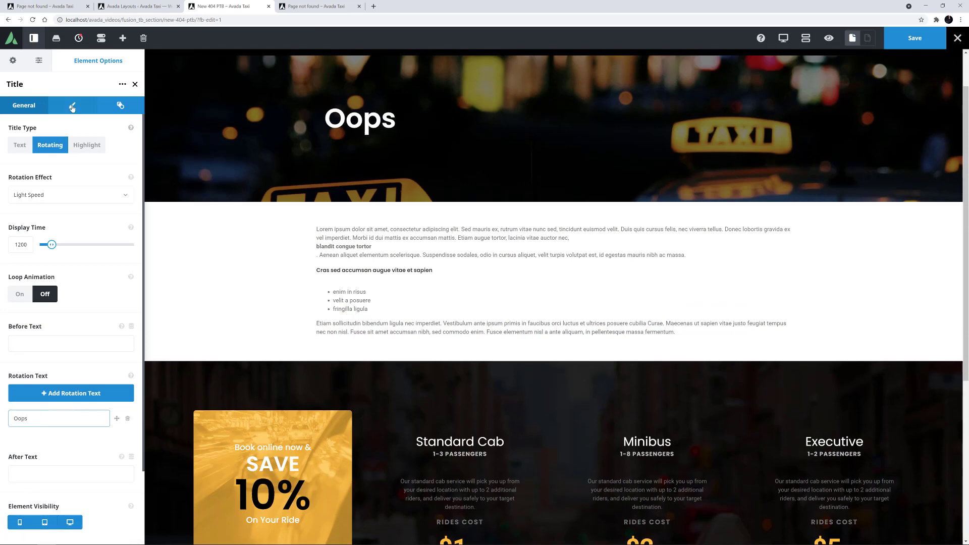
pyautogui.click(71, 105)
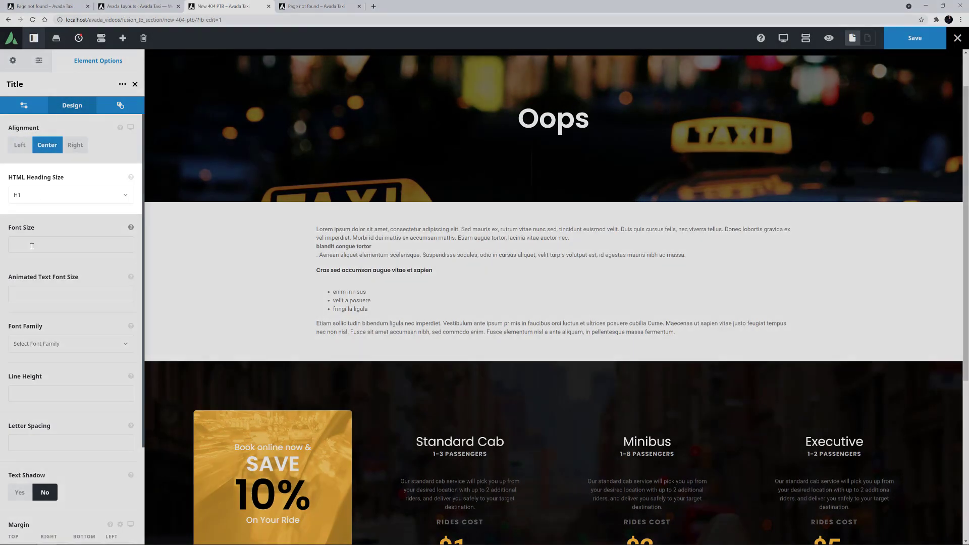
pyautogui.write('120px')
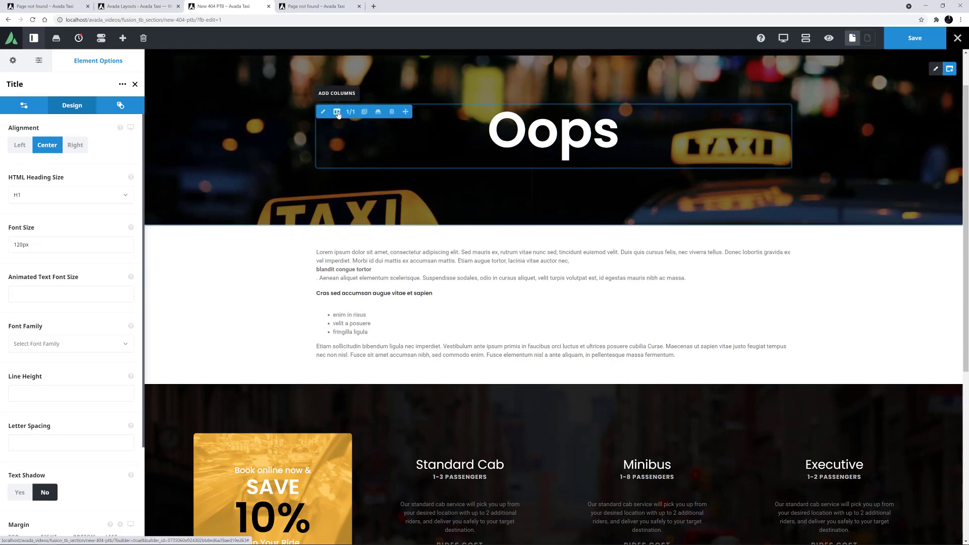
# Centre the not-found message text block at 20px font size.
pyautogui.scroll(-3)
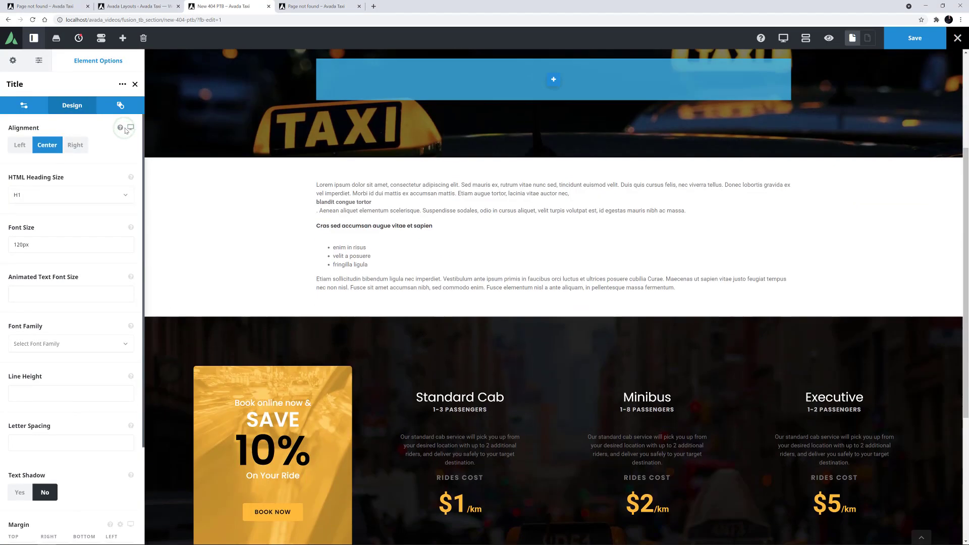
pyautogui.click(552, 79)
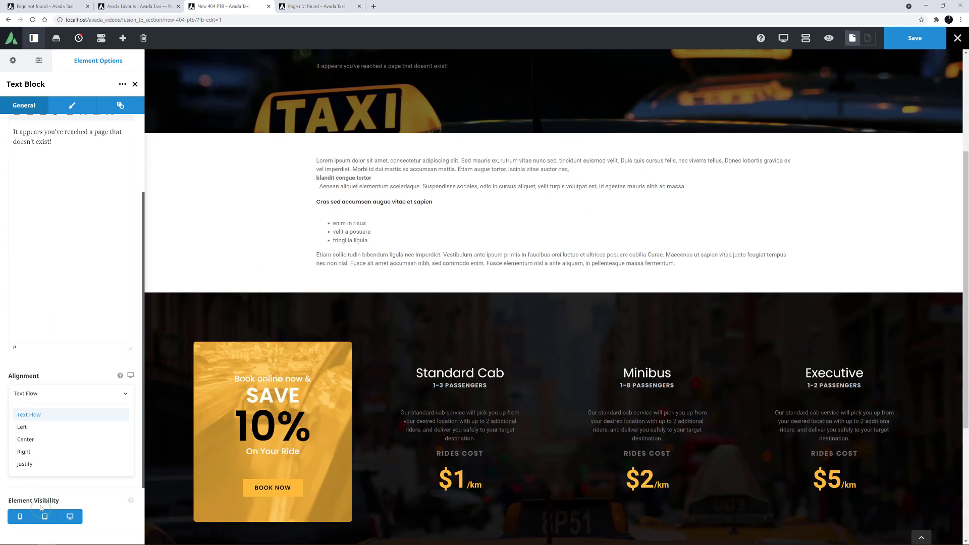
pyautogui.click(72, 105)
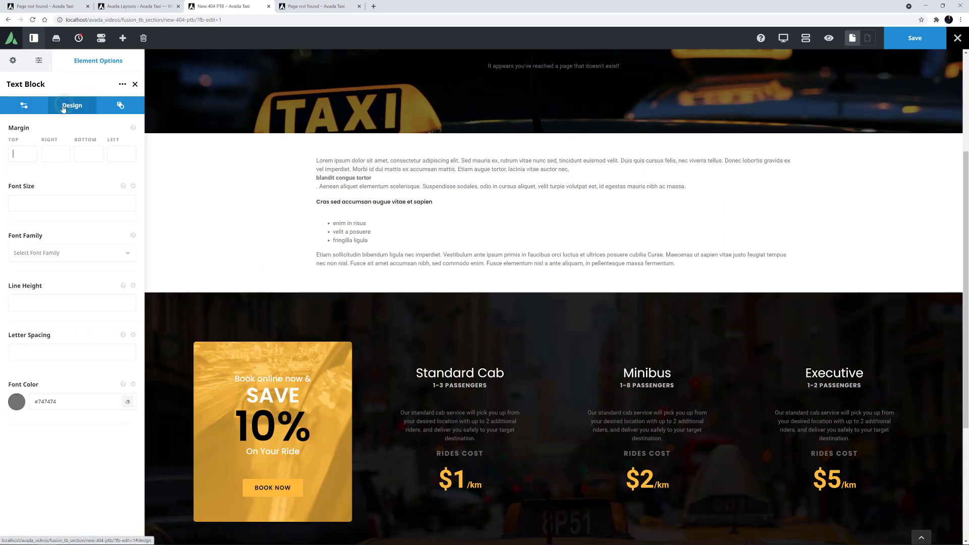
pyautogui.write('20px')
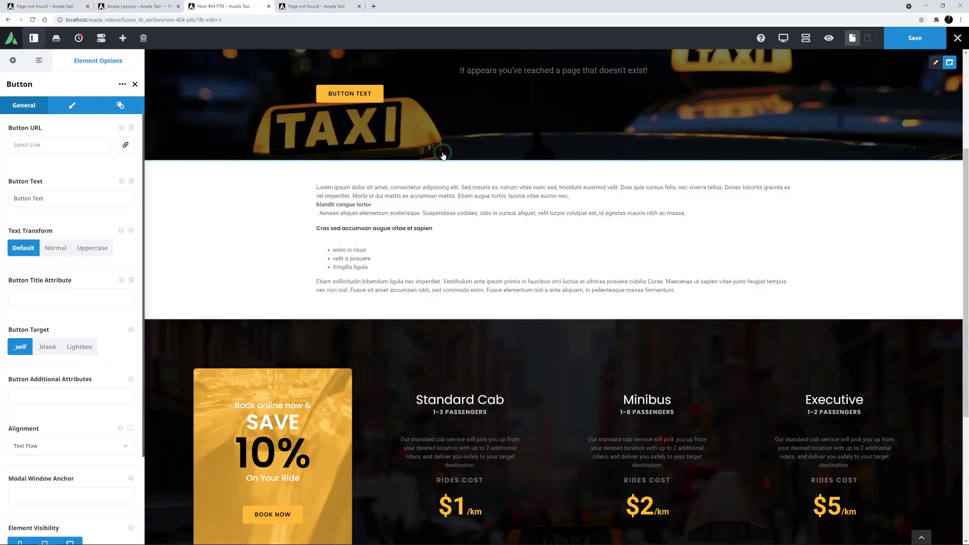
# Link the button to the dynamic Site URL with text Go Back To Homepage.
pyautogui.click(130, 128)
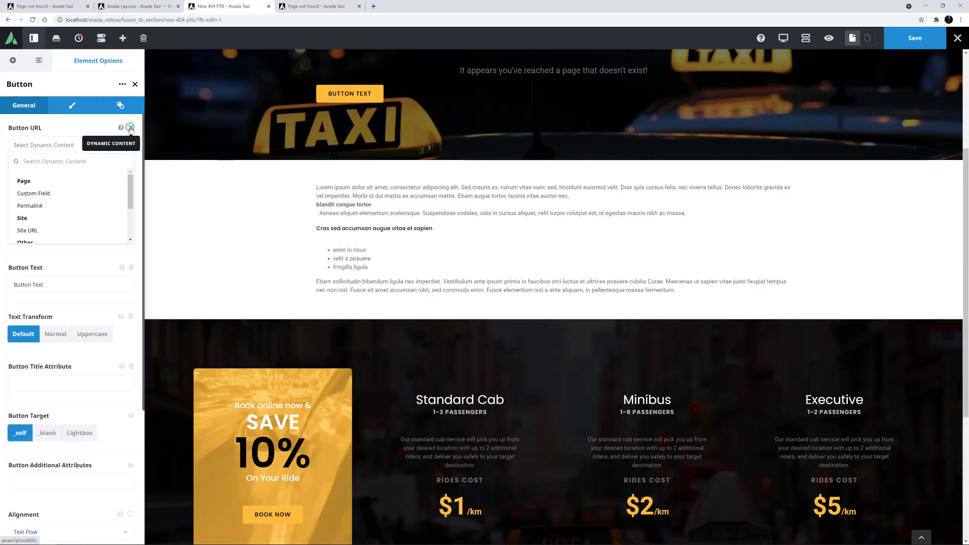
pyautogui.click(27, 230)
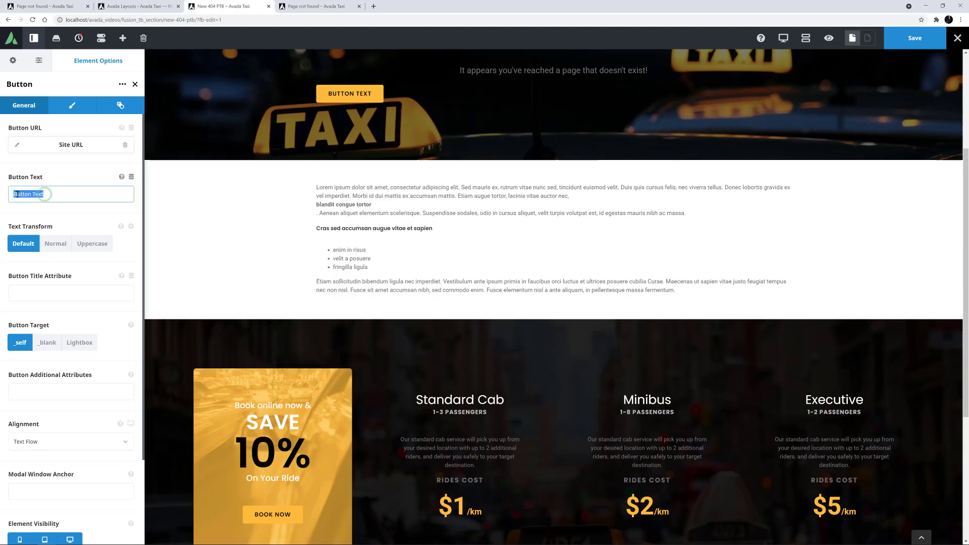
pyautogui.write('Go Back To Homepage')
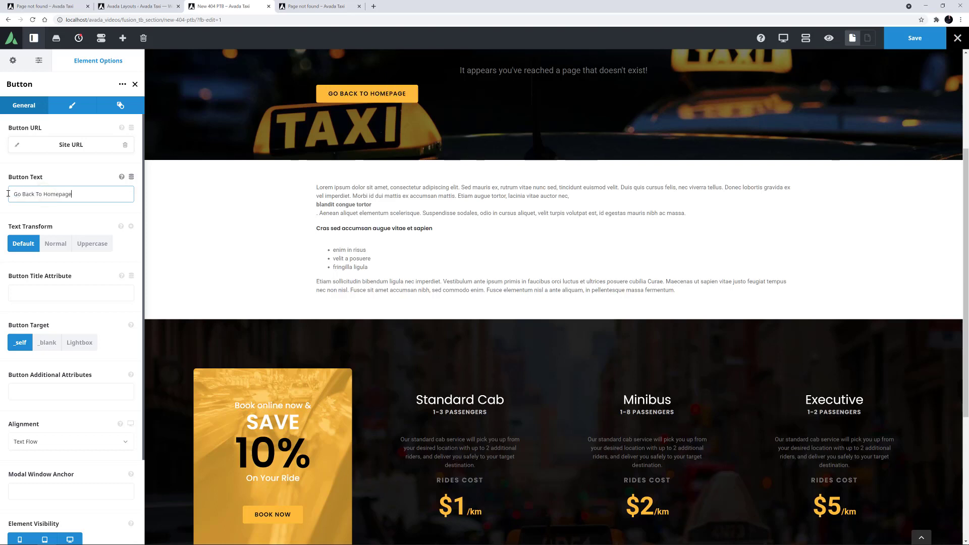
pyautogui.scroll(-3)
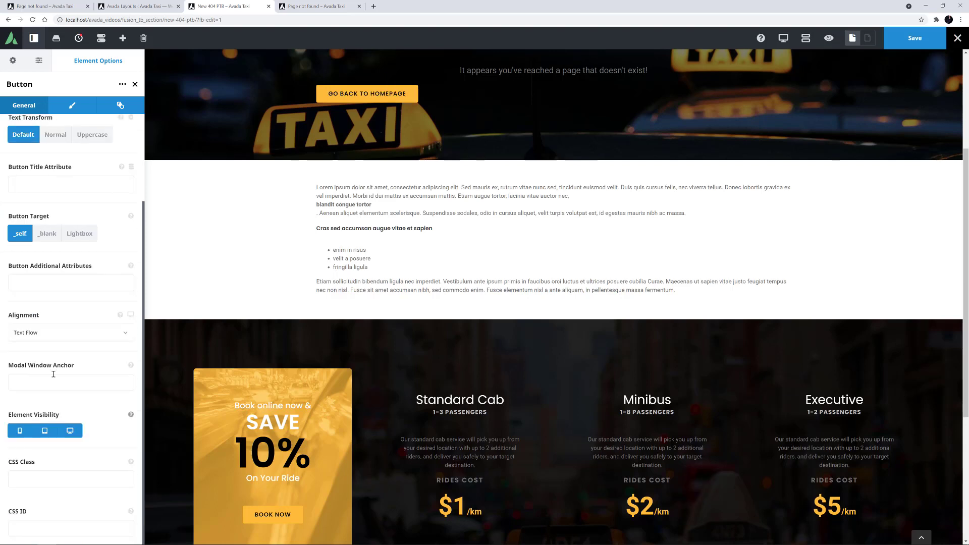
pyautogui.click(70, 332)
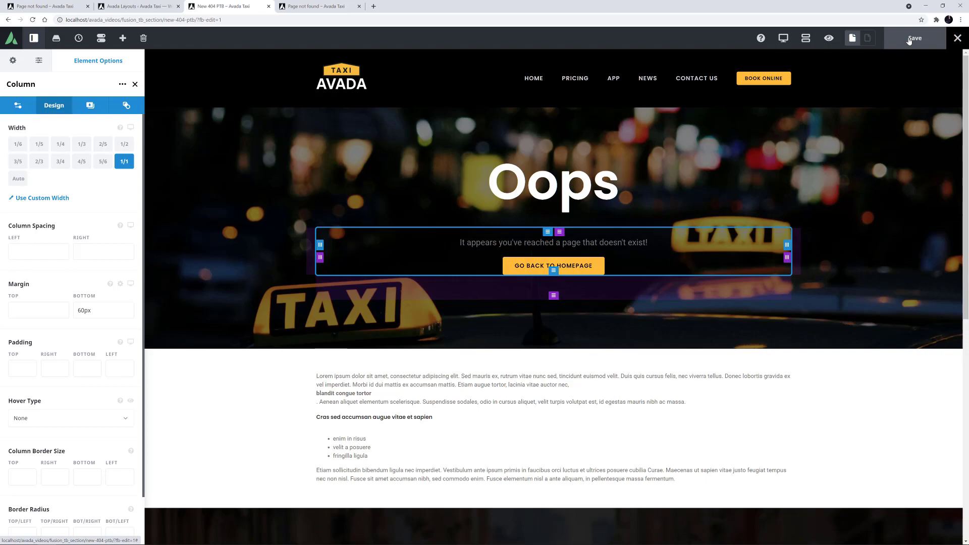
# Save the title bar, create a New 404 Content section and open it in Avada Live.
pyautogui.click(136, 6)
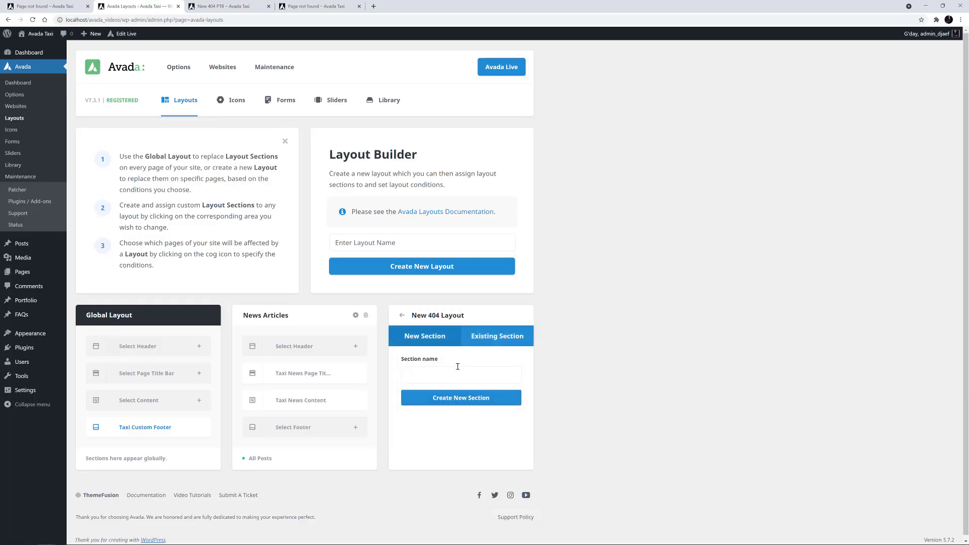
pyautogui.write('New 404')
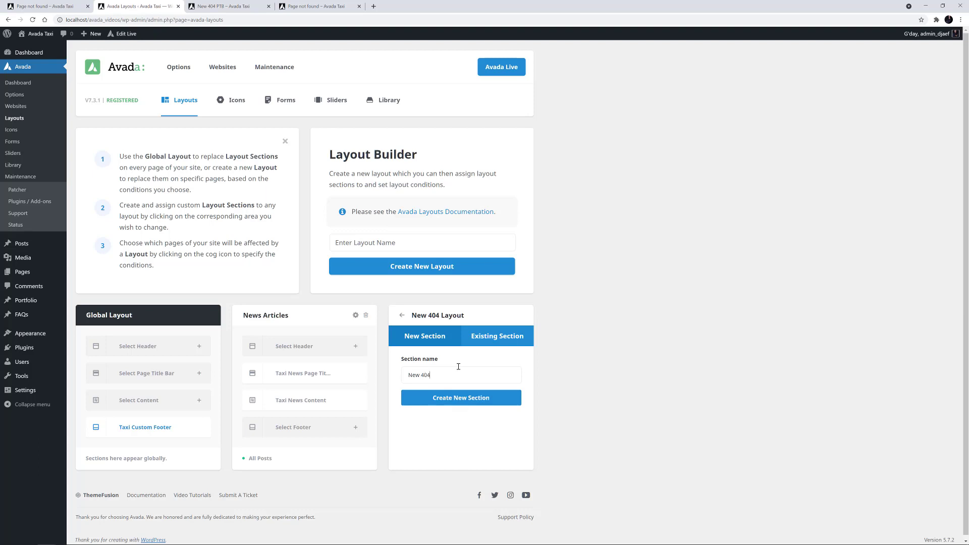
pyautogui.click(460, 397)
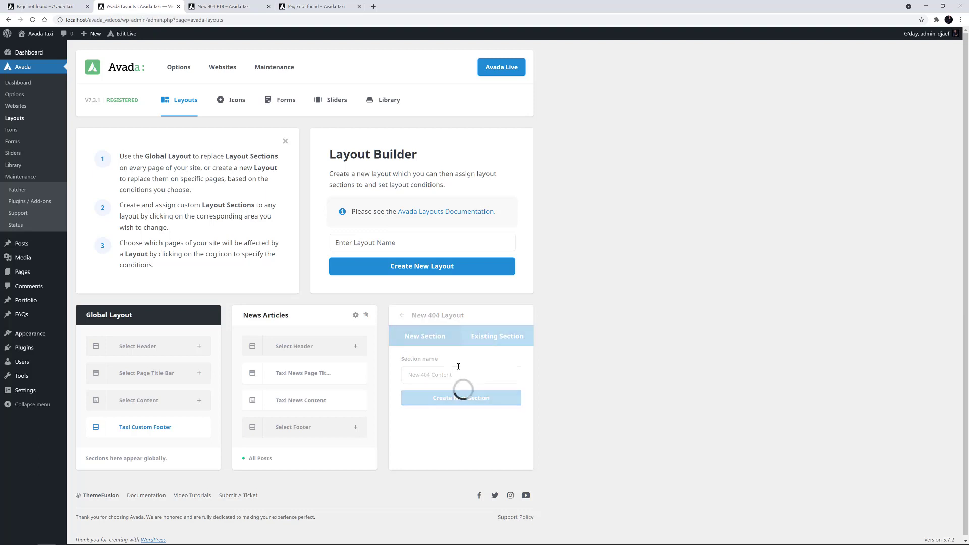
pyautogui.click(460, 397)
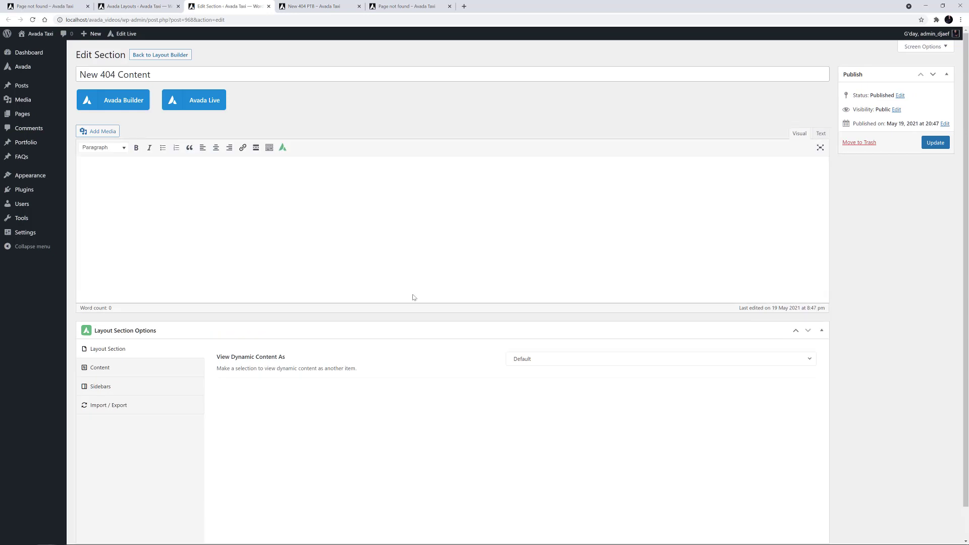
pyautogui.click(113, 99)
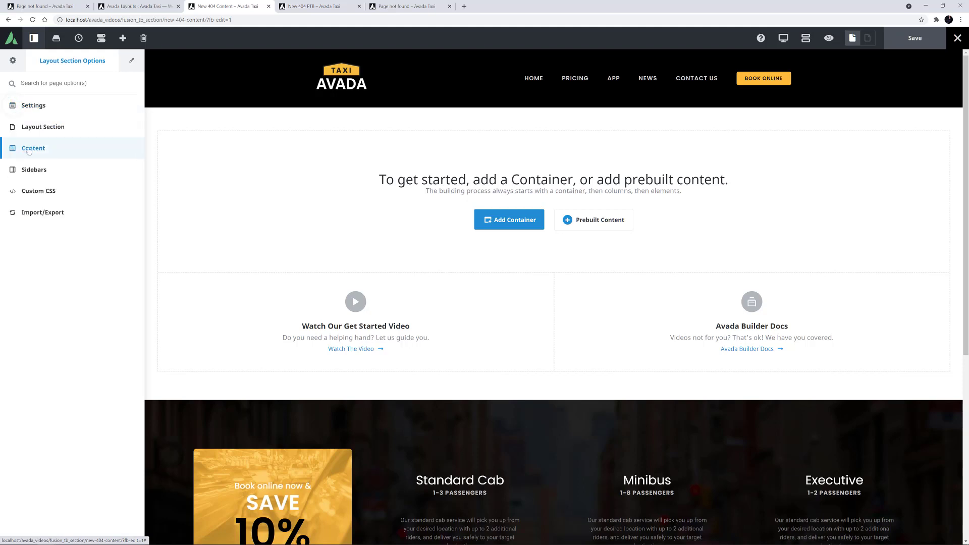
# Set content padding to 0px and add a 1/1 container with 6% padding.
pyautogui.click(33, 148)
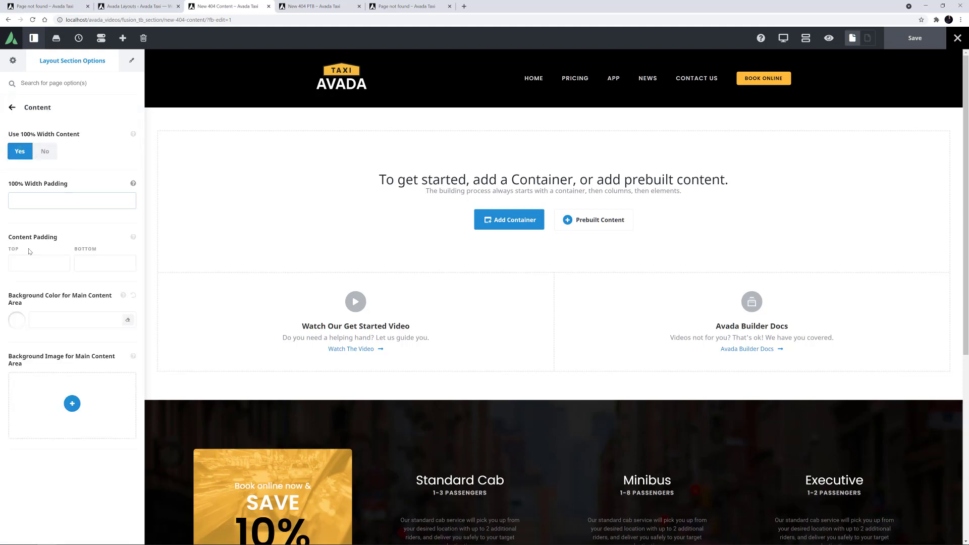
pyautogui.write('0px')
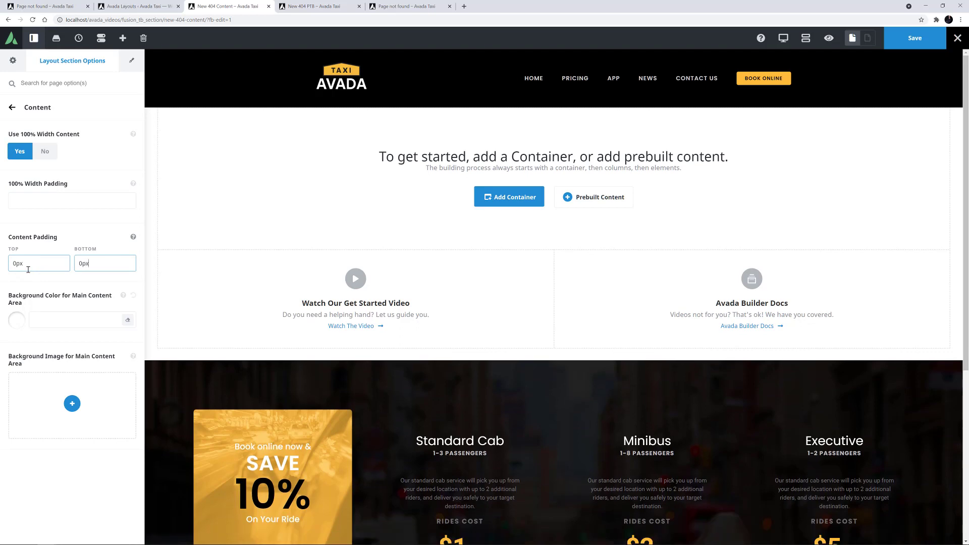
pyautogui.click(509, 196)
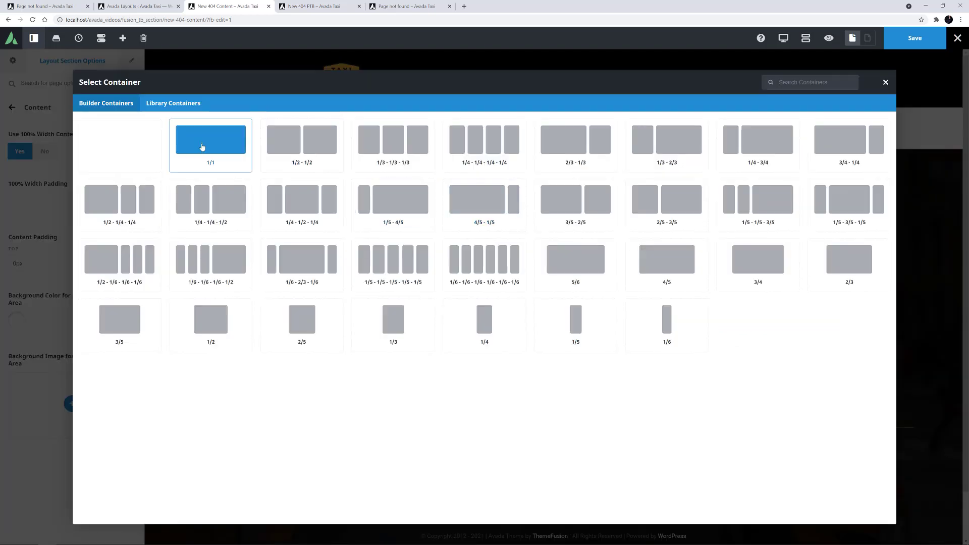
pyautogui.click(885, 82)
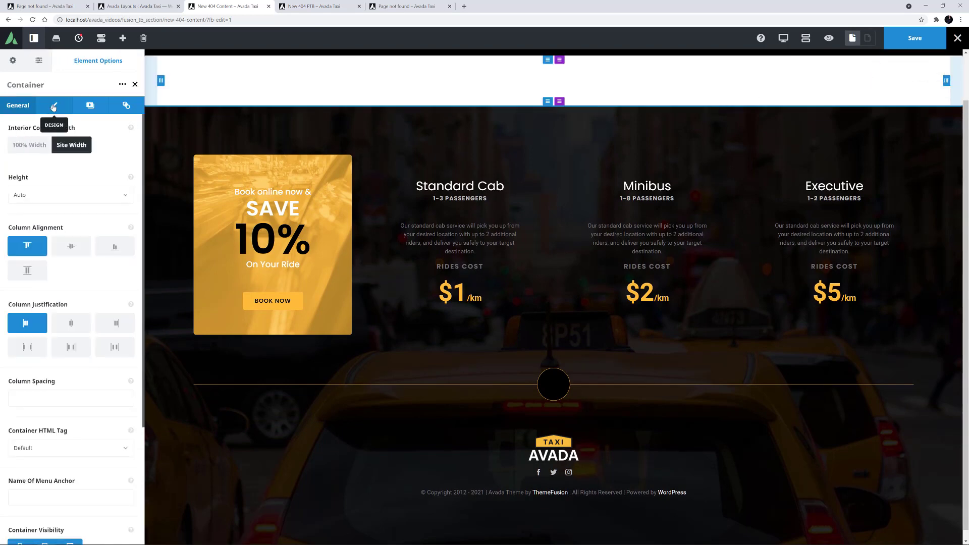
pyautogui.click(53, 105)
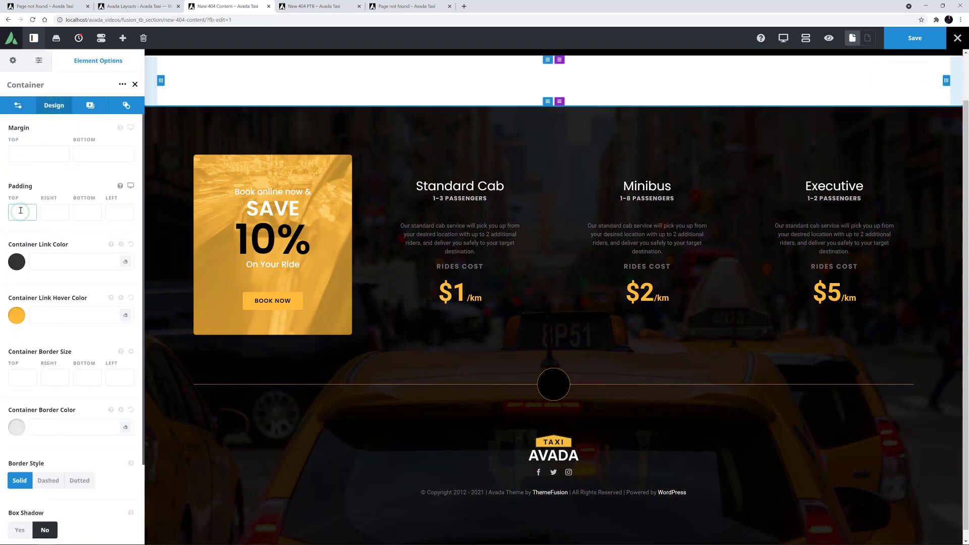
pyautogui.write('6%')
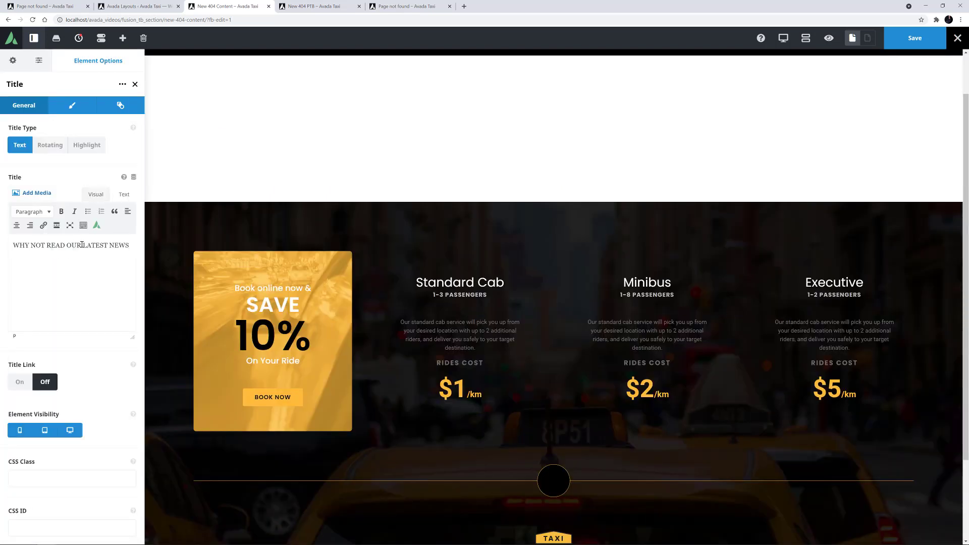
# Style the latest news heading as a centred H3 at 20px.
pyautogui.click(72, 105)
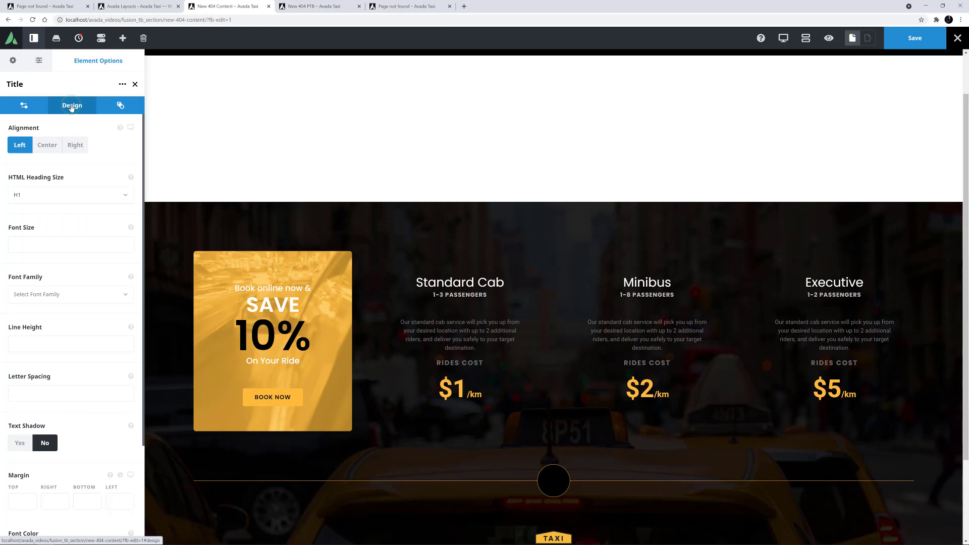
pyautogui.click(46, 144)
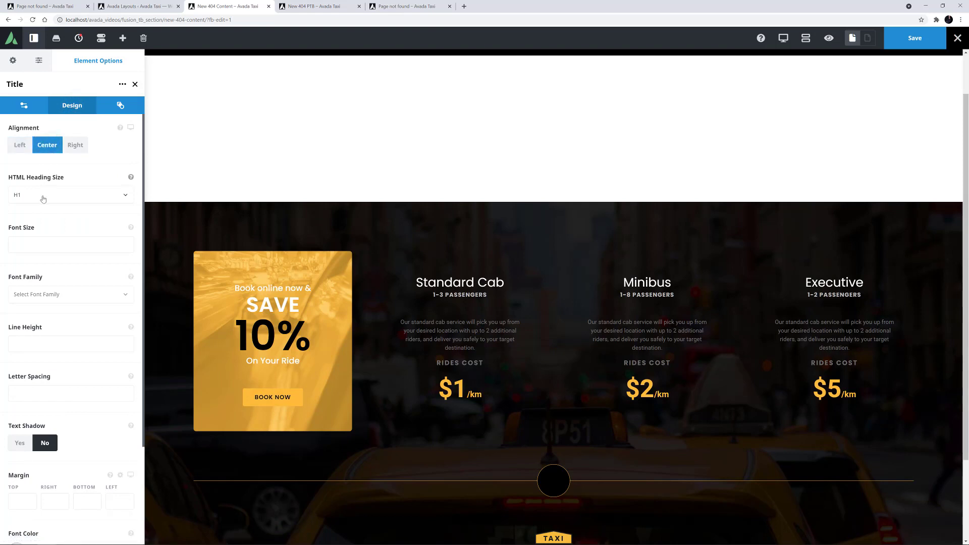
pyautogui.click(71, 194)
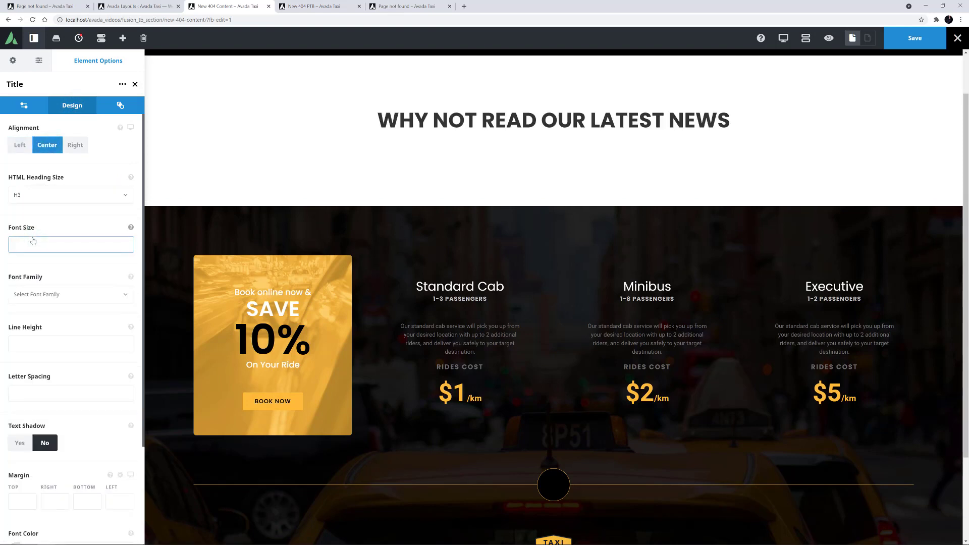
pyautogui.write('20px')
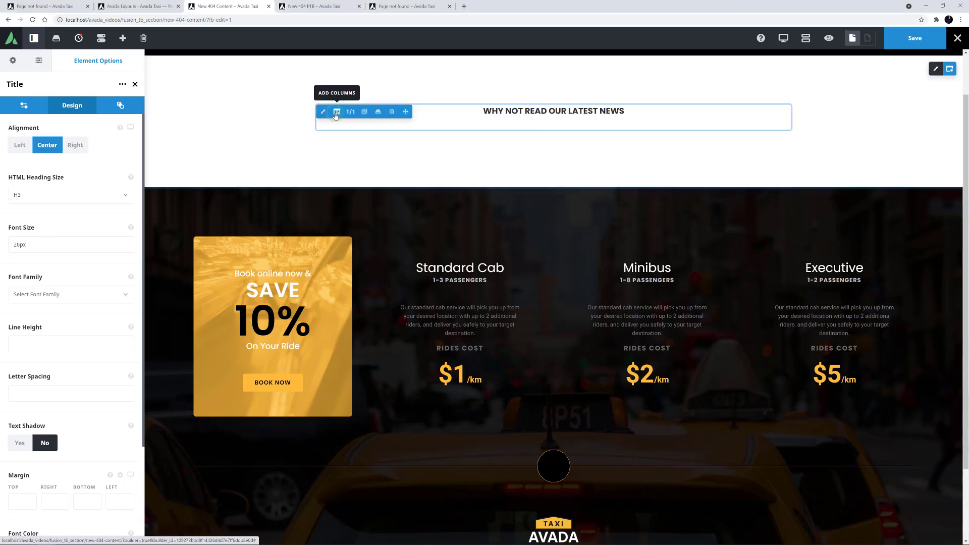
# Insert a 1/2 column with 2% right spacing, 1px #dee1e4 border, 8px radius and box shadow on.
pyautogui.click(391, 112)
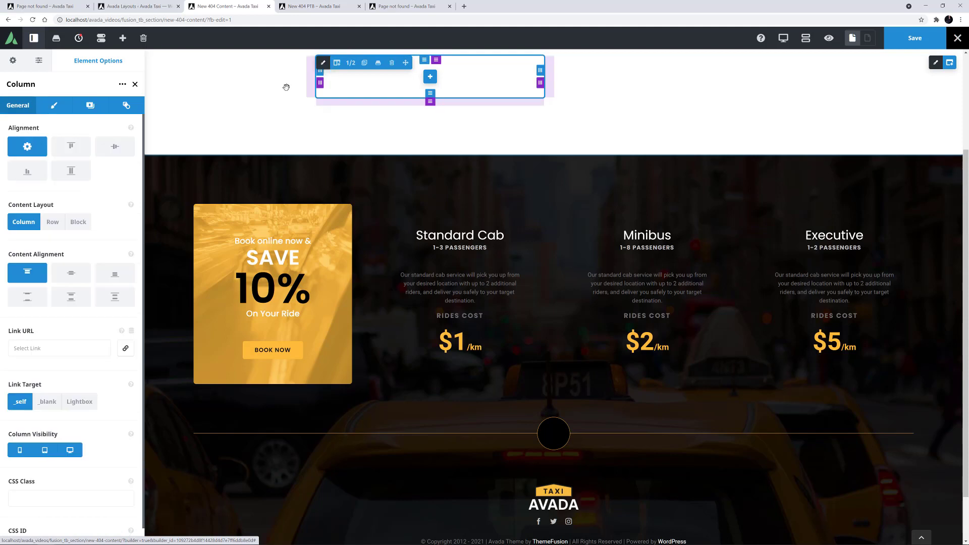
pyautogui.click(54, 105)
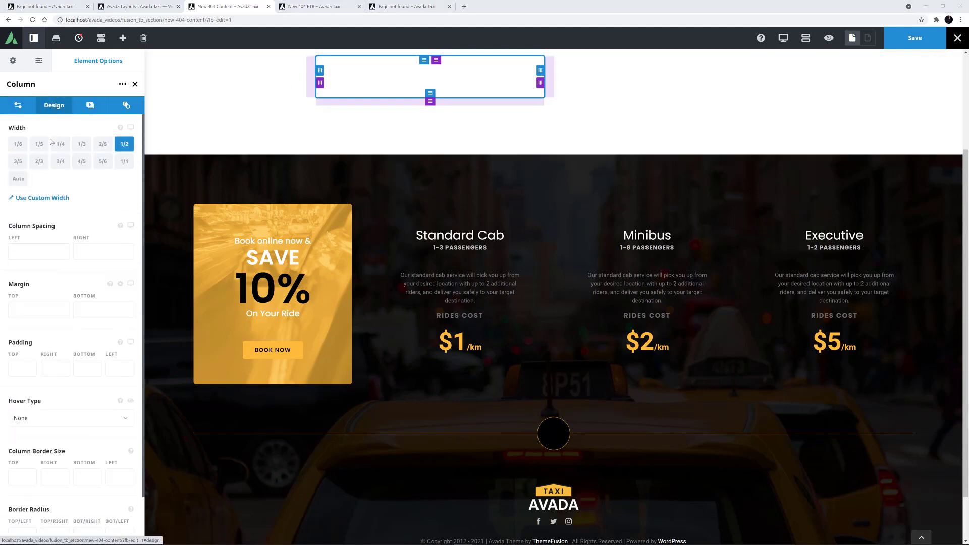
pyautogui.write('2%')
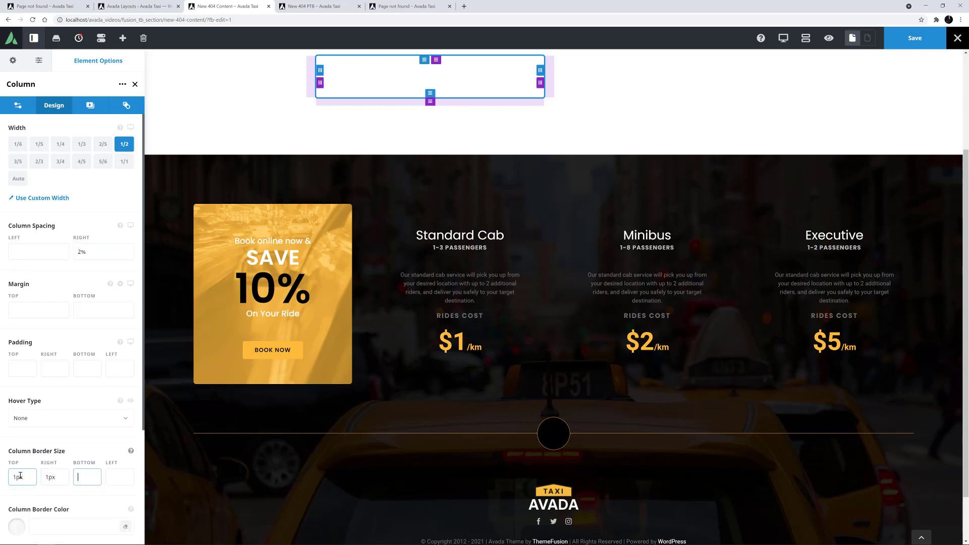
pyautogui.write('1px')
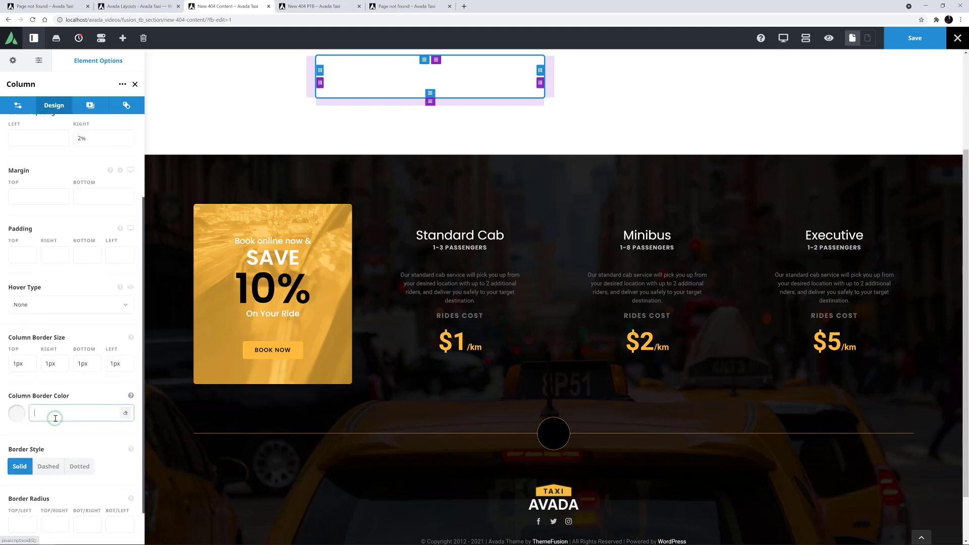
pyautogui.write('#dee1e4')
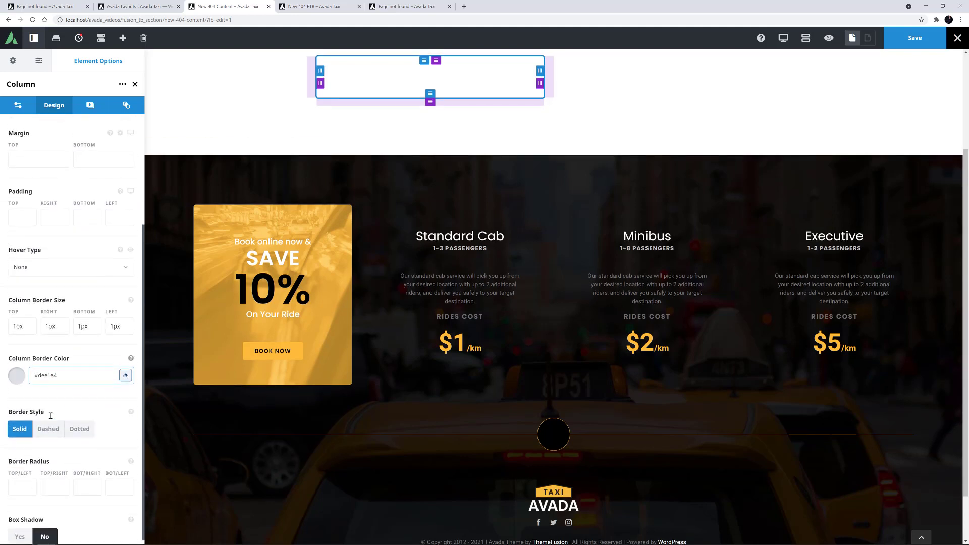
pyautogui.write('8px')
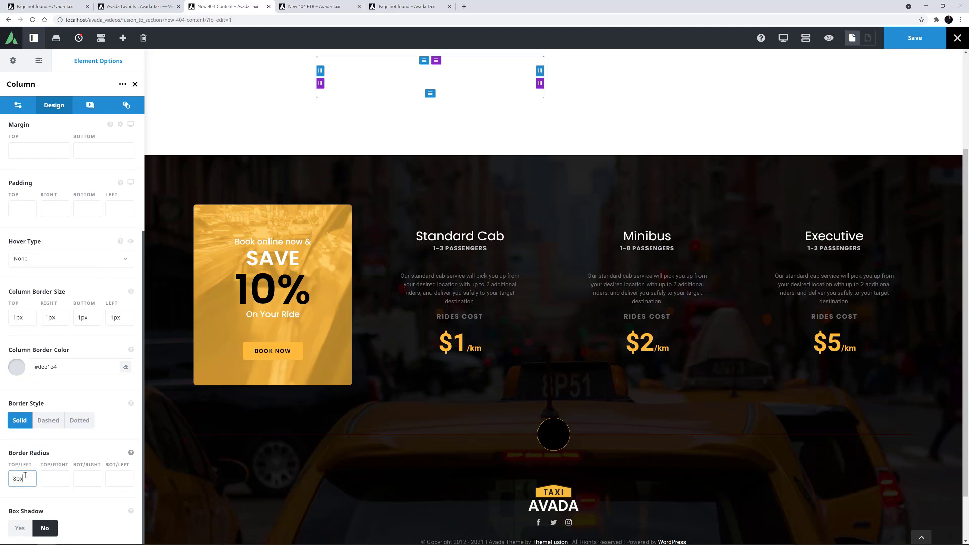
pyautogui.write('8px')
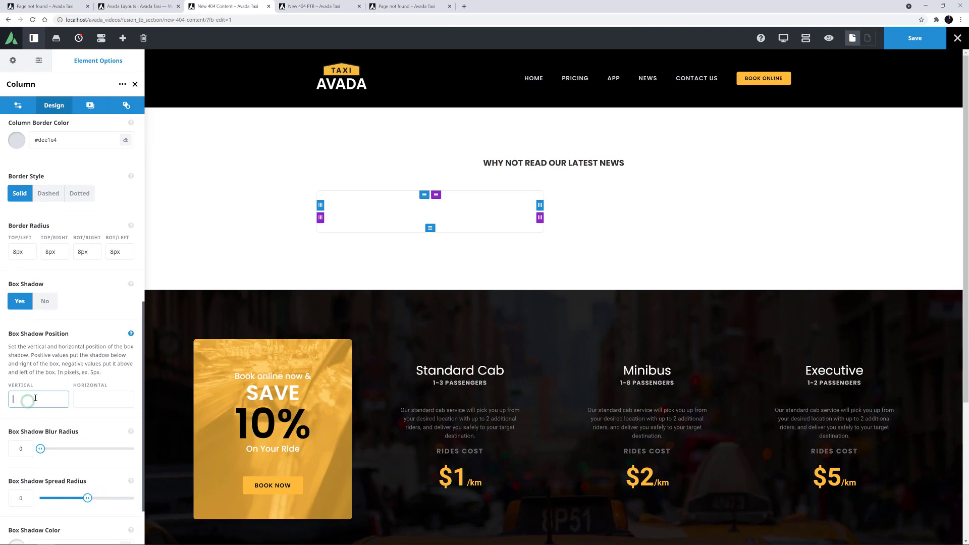
# Set the column's shadow to 23 blur with rgba(0,0,0,0.05) colour, then move to Extras.
pyautogui.write('0px')
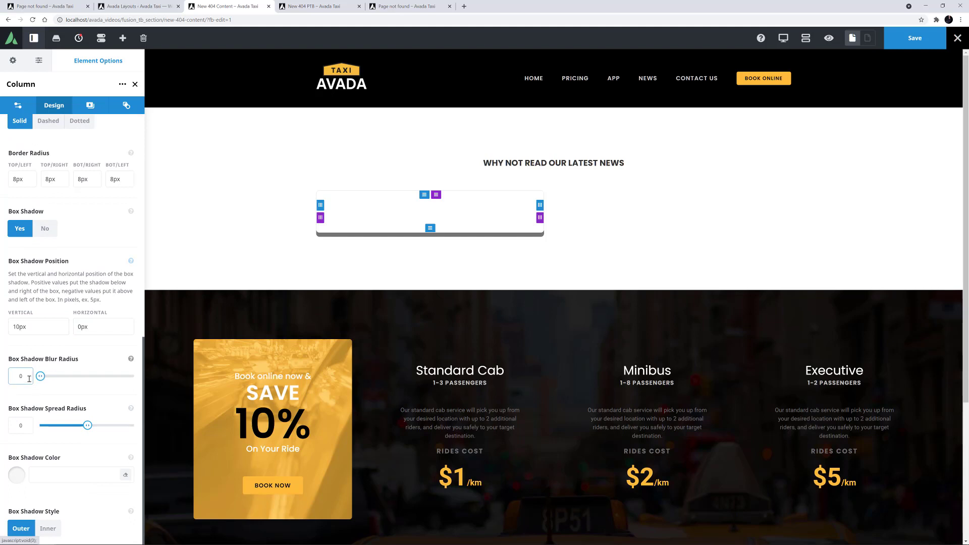
pyautogui.write('23')
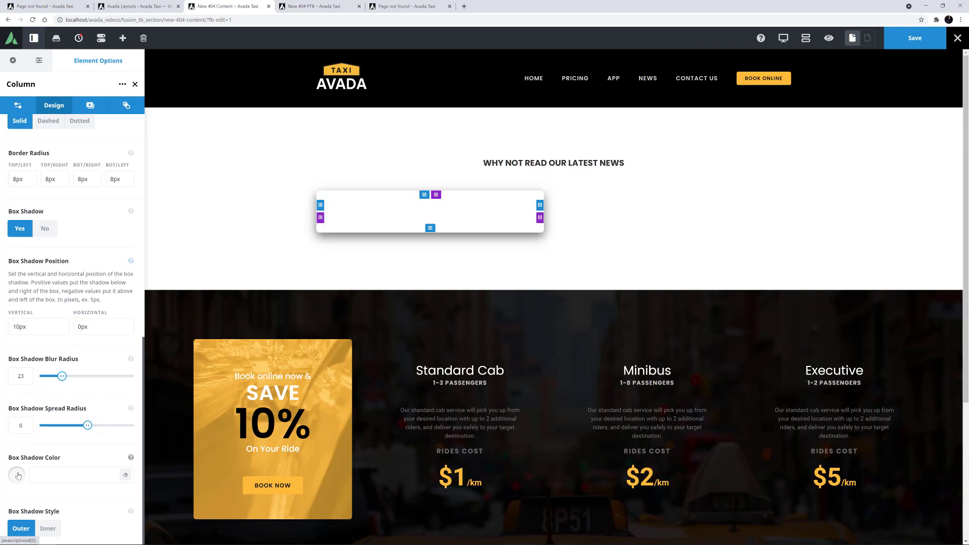
pyautogui.click(80, 474)
pyautogui.write('rgba(0,0,0,0.05)')
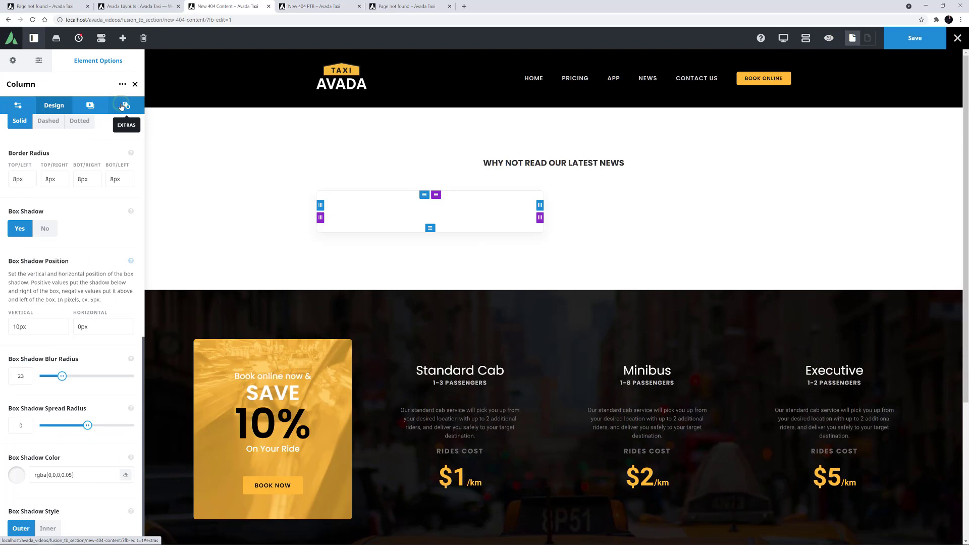
pyautogui.click(126, 105)
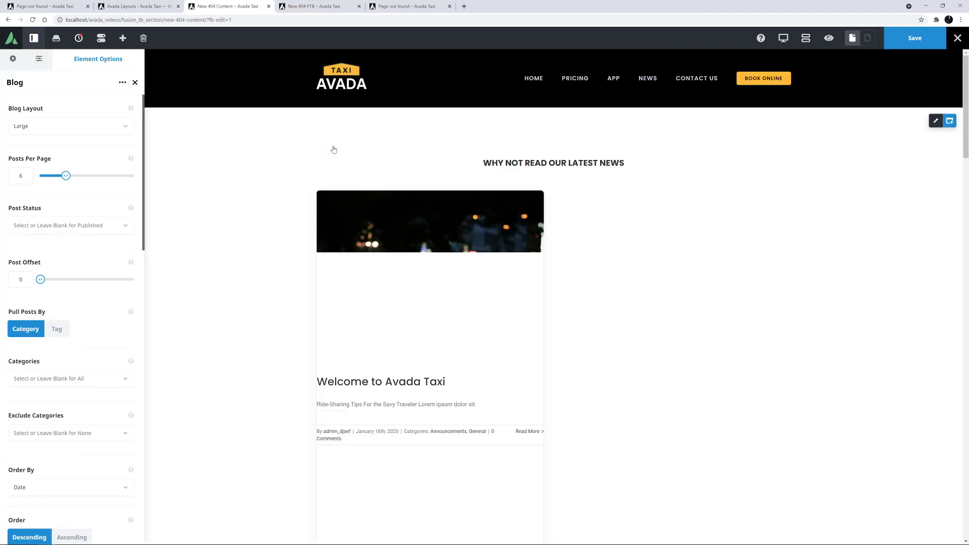
# Set the Blog element to Grid, 1 column, 40-word excerpt, comment count hidden.
pyautogui.click(70, 126)
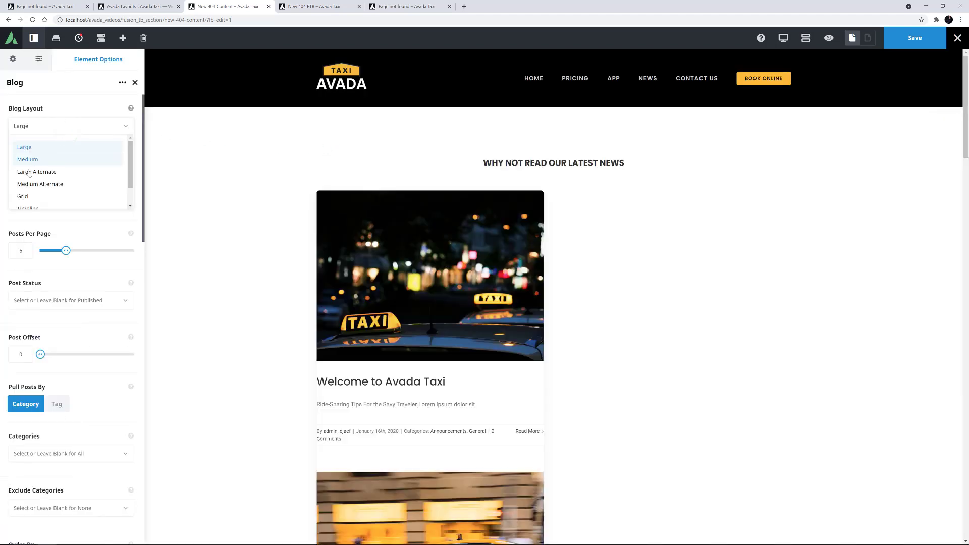
pyautogui.click(23, 196)
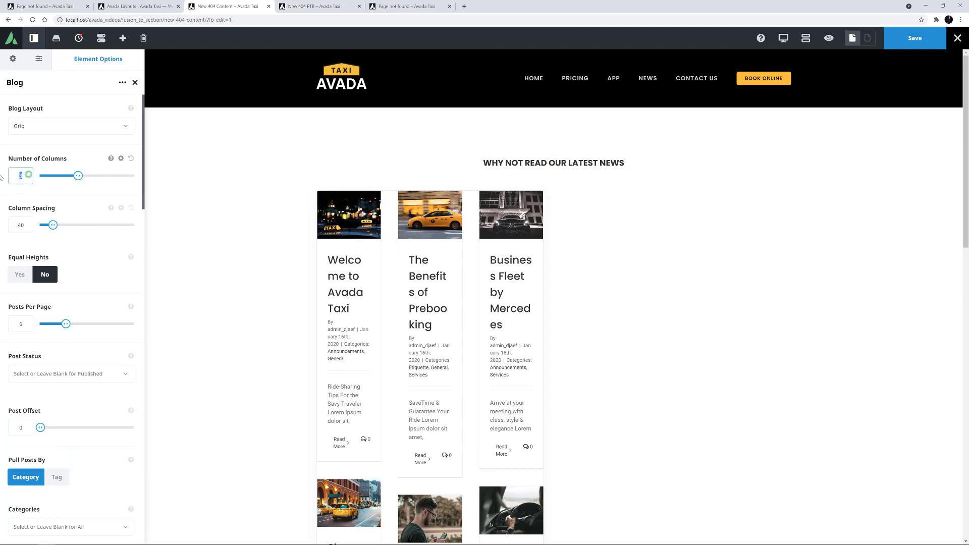
pyautogui.moveTo(77, 176); pyautogui.dragTo(40, 175)
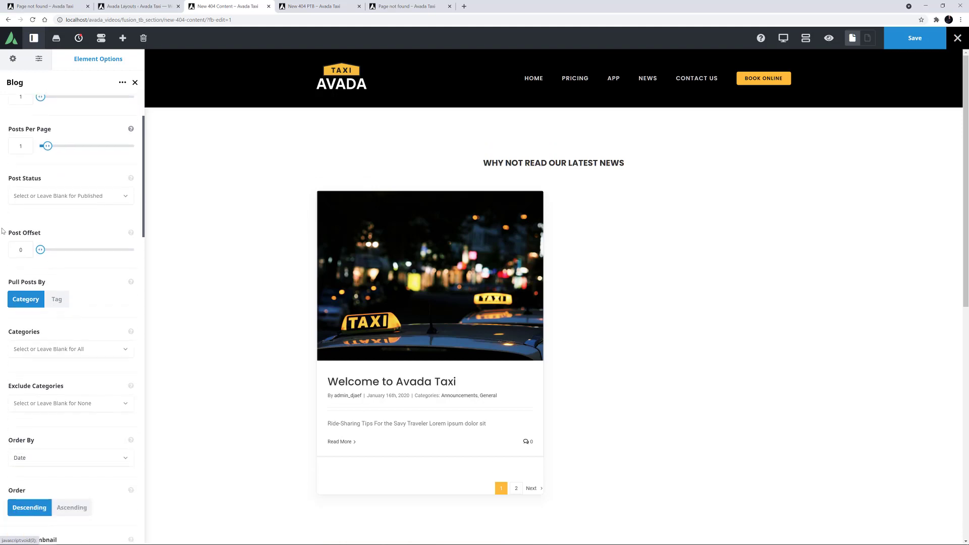
pyautogui.scroll(-3)
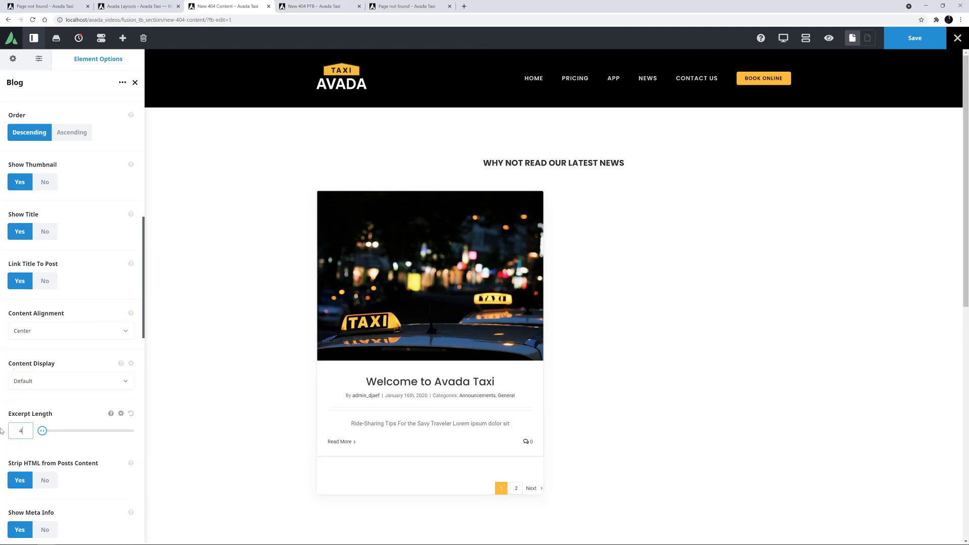
pyautogui.moveTo(42, 431); pyautogui.dragTo(49, 226)
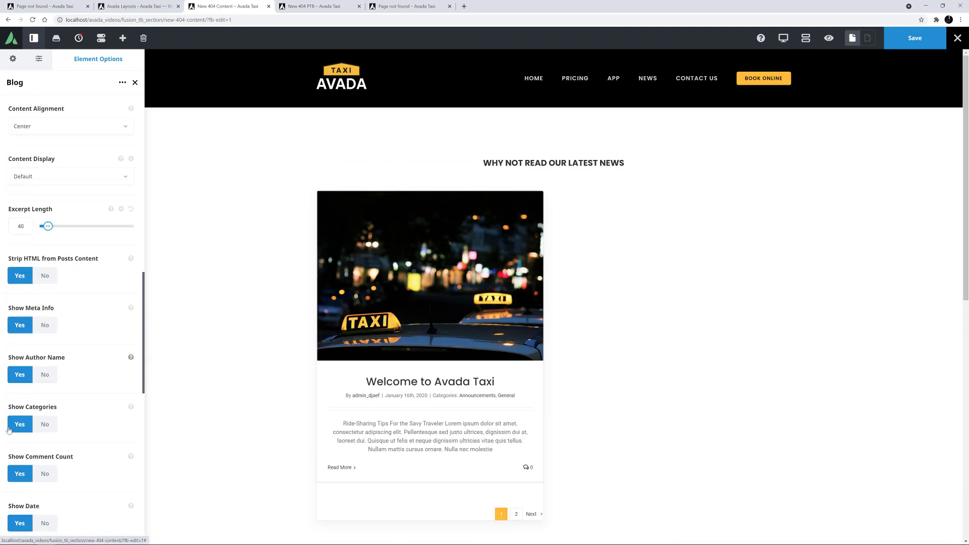
pyautogui.click(44, 375)
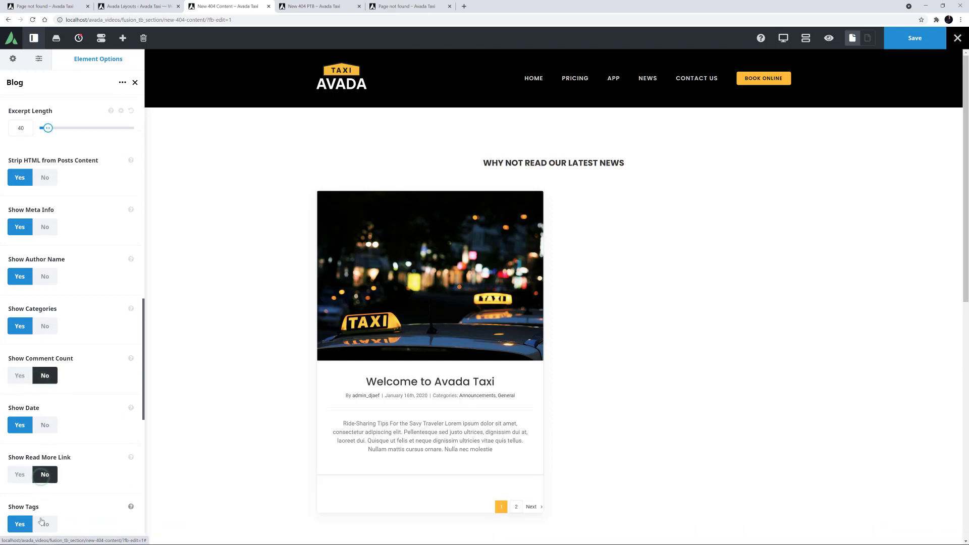
# Remove the grid separator and set text padding to 40px sides, 20px.
pyautogui.scroll(-3)
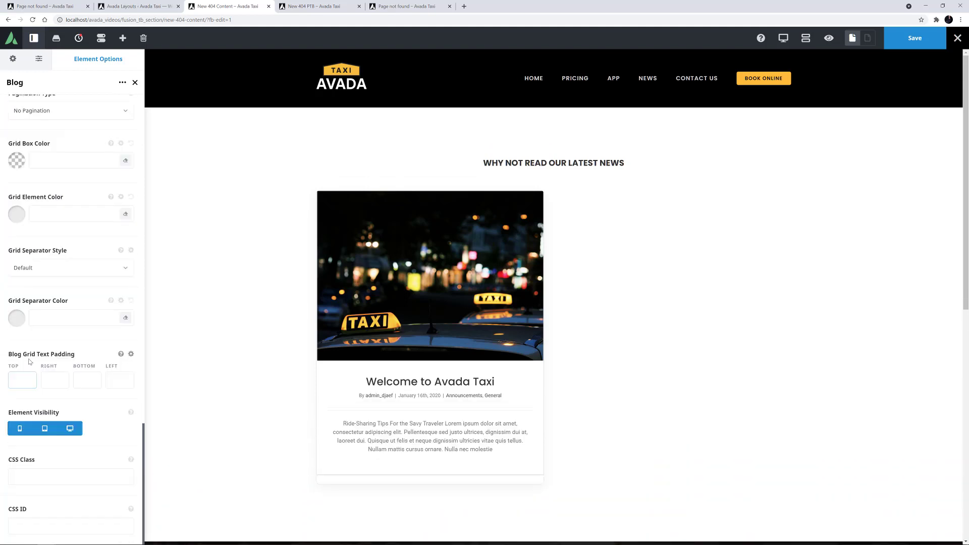
pyautogui.click(17, 214)
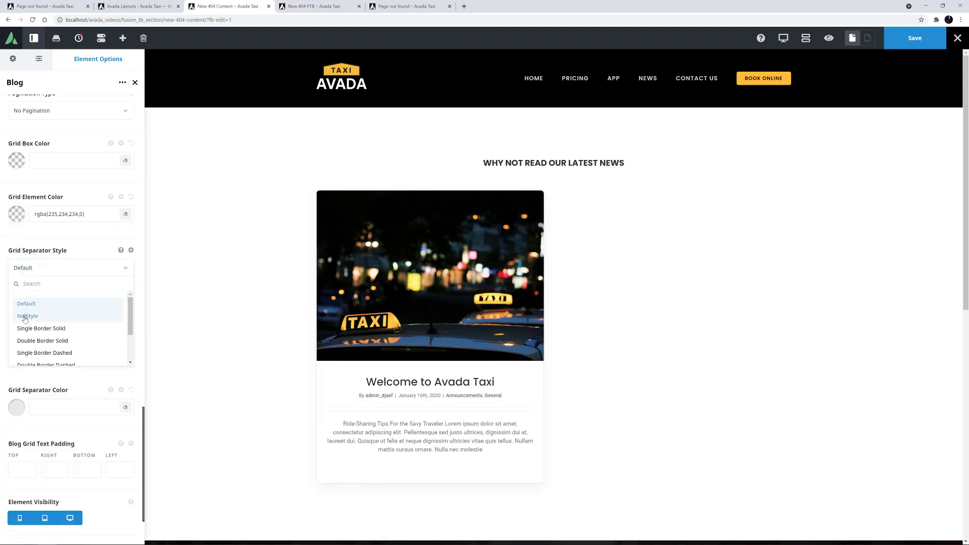
pyautogui.click(27, 316)
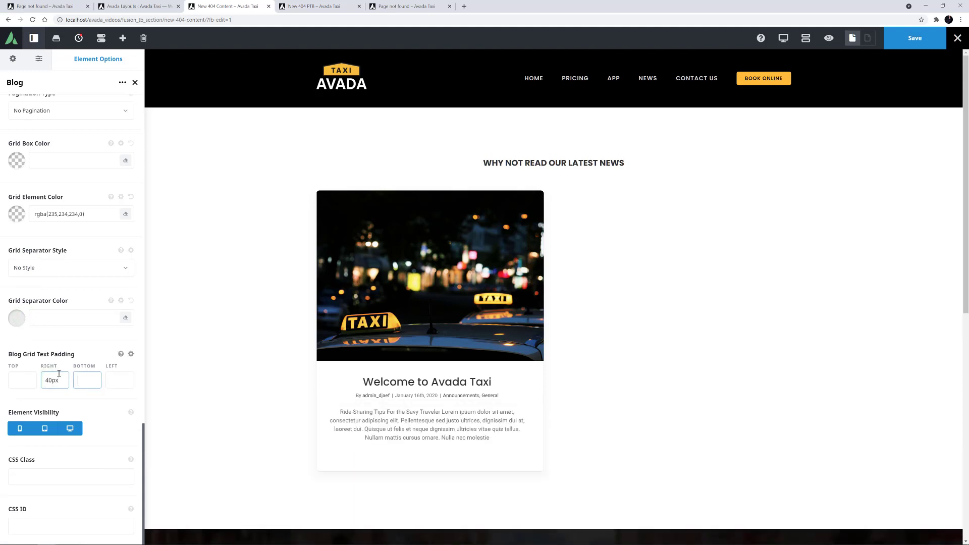
pyautogui.write('40px')
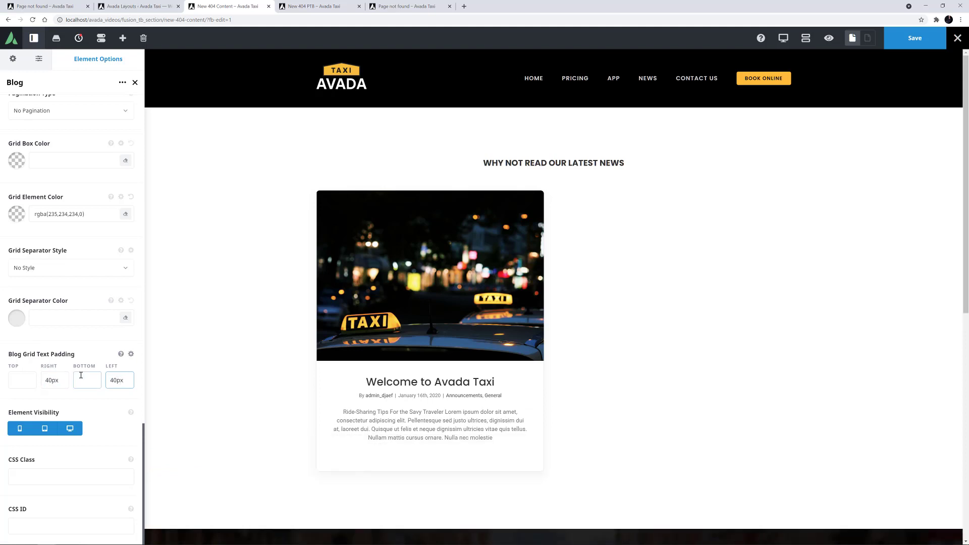
pyautogui.write('20px')
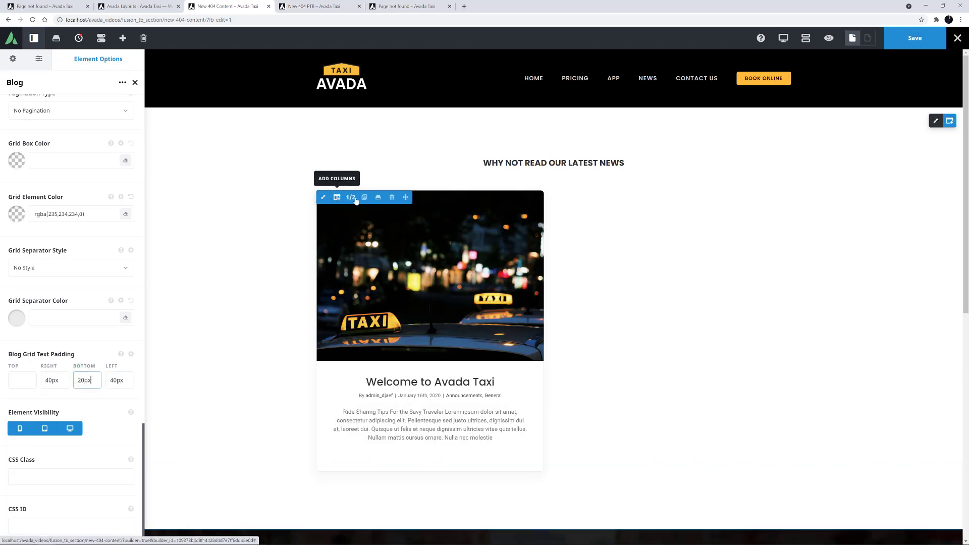
# Clone the blog column so a second card shows The Benefits of Prebooking (offset 1).
pyautogui.click(336, 197)
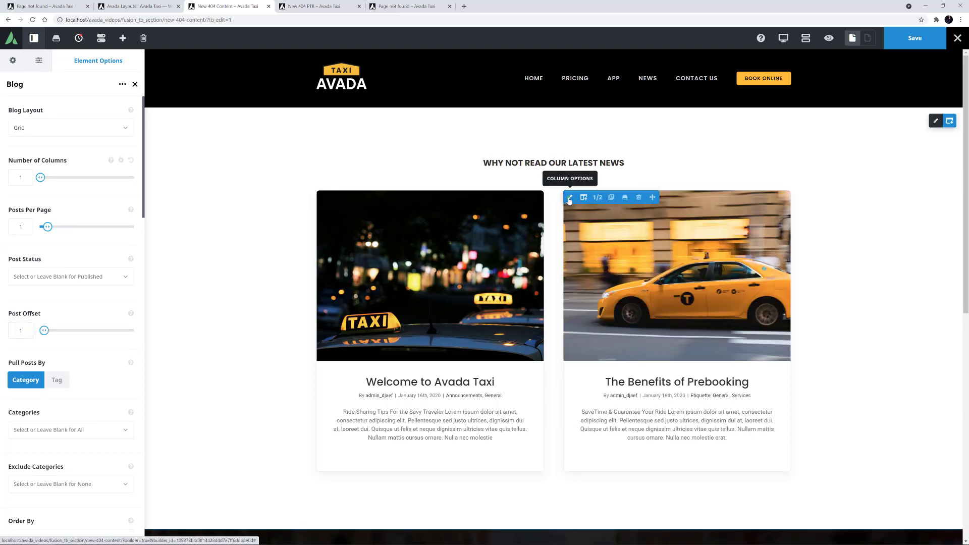
pyautogui.click(569, 197)
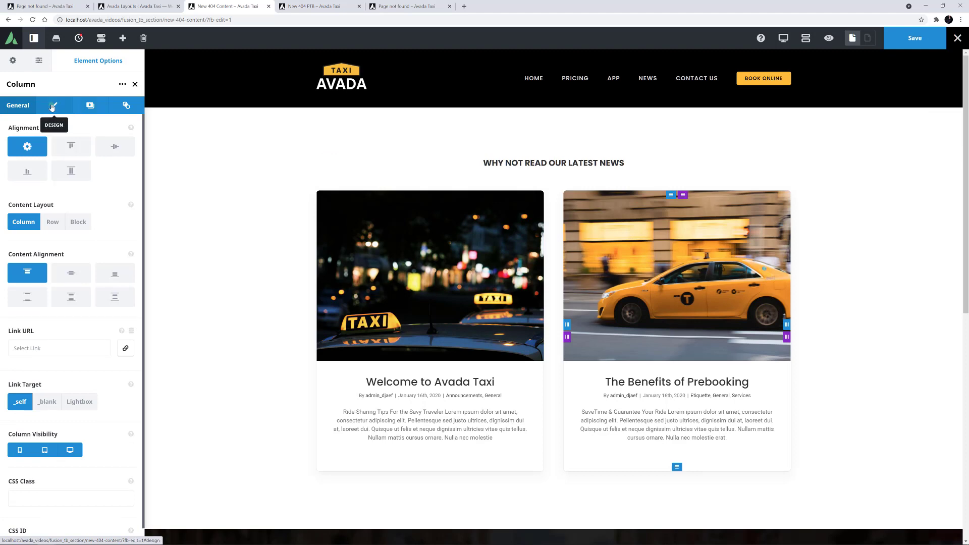
pyautogui.click(53, 105)
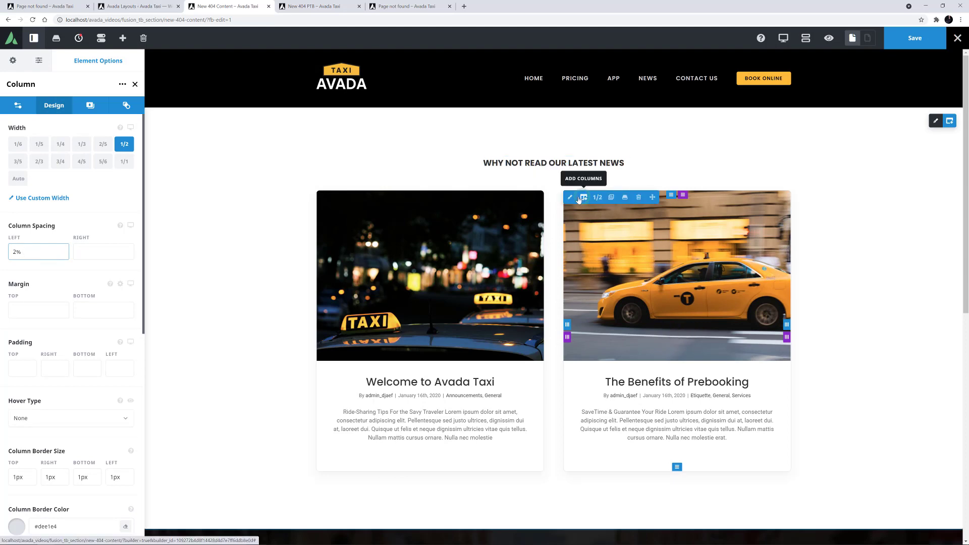
pyautogui.scroll(-3)
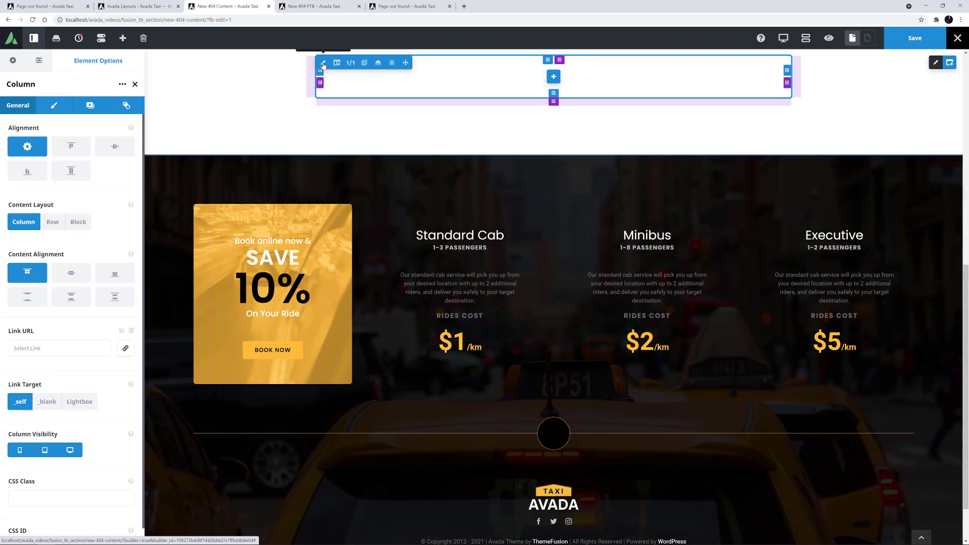
# Add a 'TESTIMONIALS FROM OUR CUSTOMERS' title at 20px font size.
pyautogui.click(54, 105)
pyautogui.write('TESTIMONIALS FROM OUR CUSTOMERS')
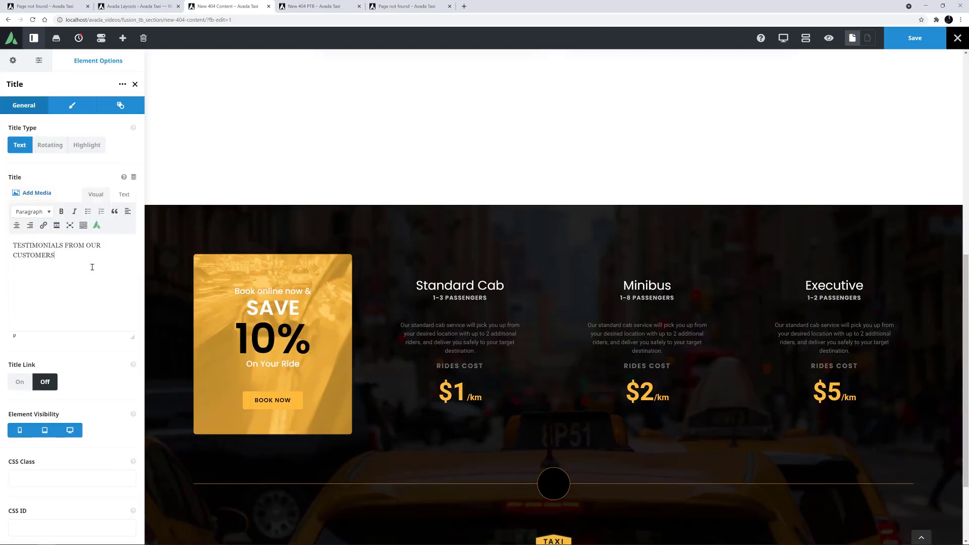
pyautogui.click(71, 105)
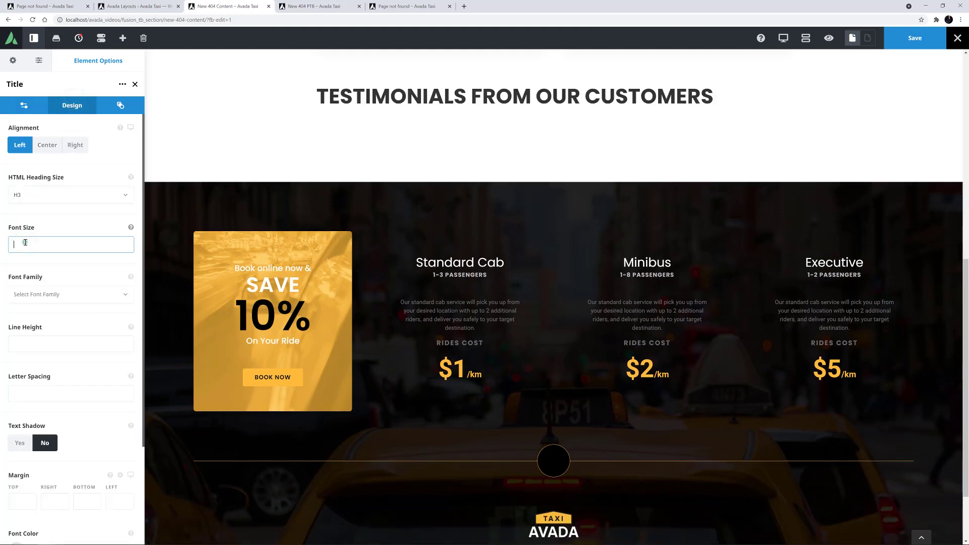
pyautogui.write('20px')
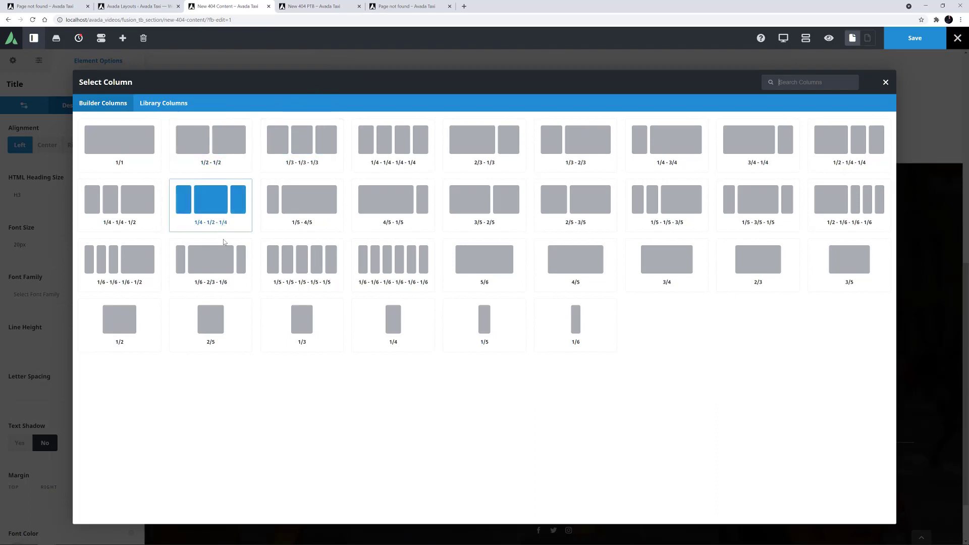
# Add a 1/3 column with 50/30/20/30px padding and 6px border radius.
pyautogui.click(210, 199)
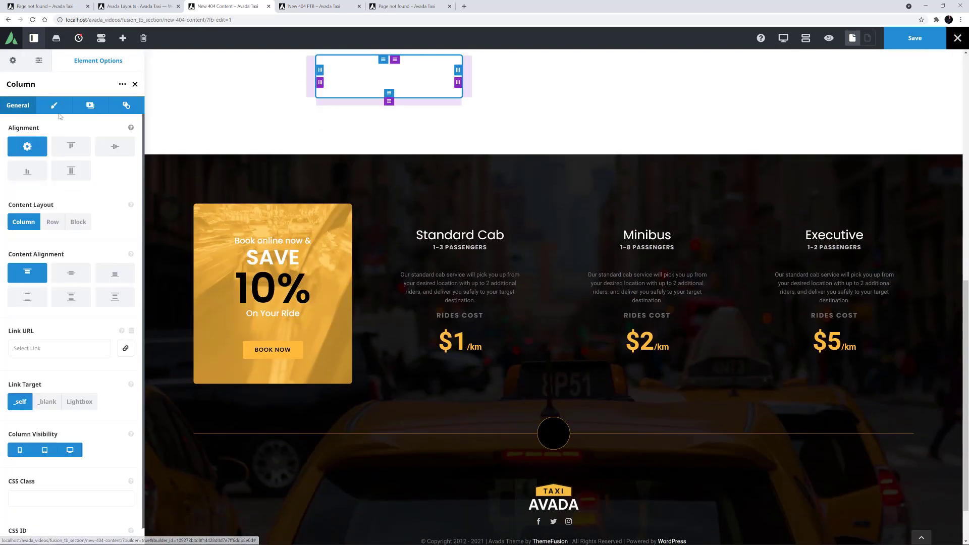
pyautogui.click(54, 105)
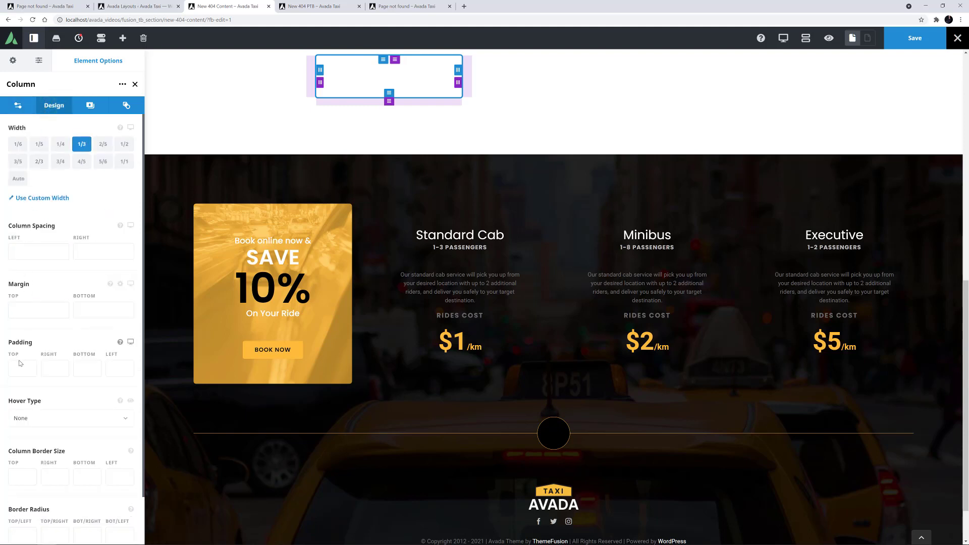
pyautogui.write('50p')
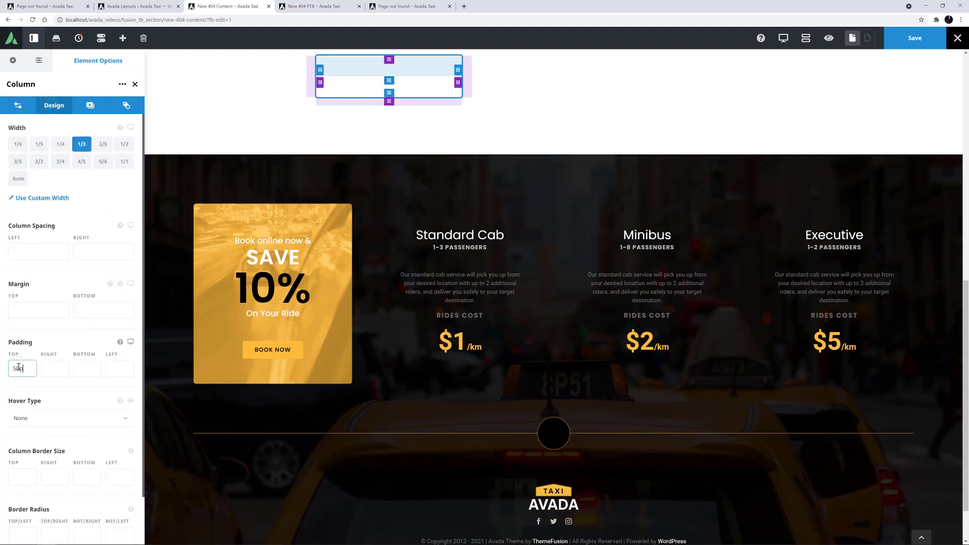
pyautogui.write('20px')
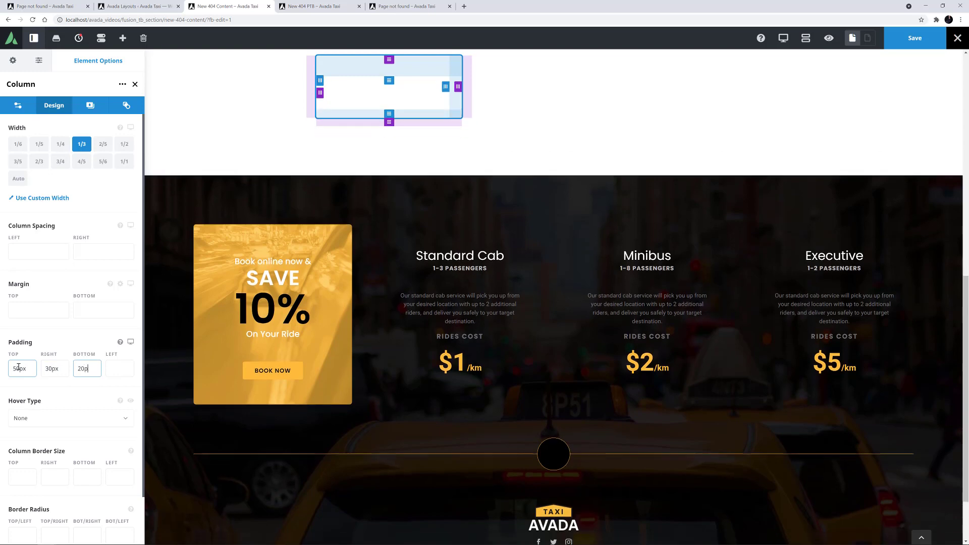
pyautogui.write('30px')
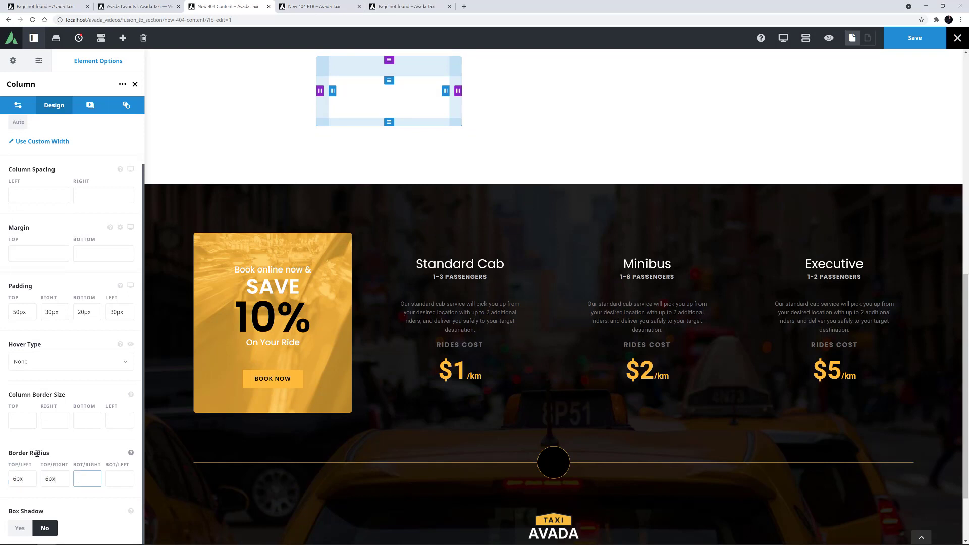
pyautogui.write('6px')
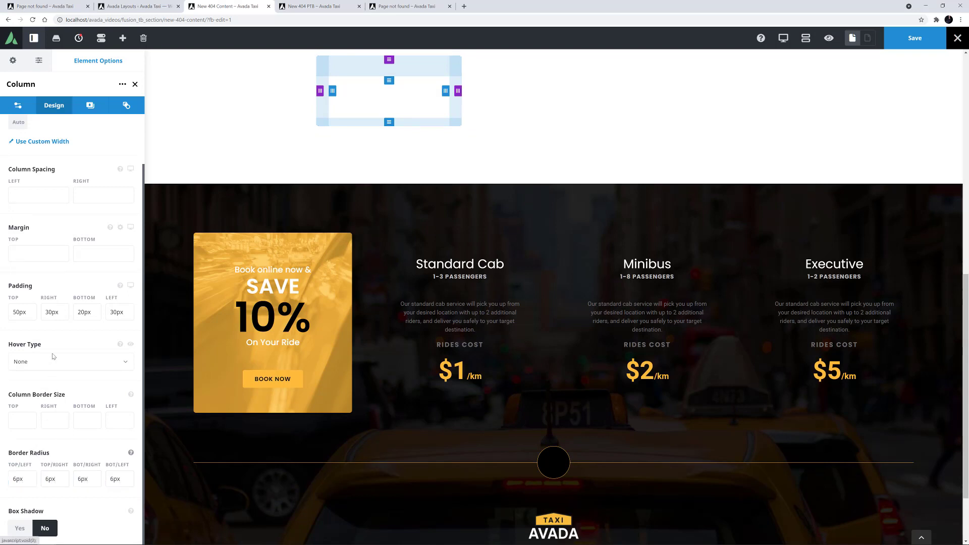
# Give the column a taxi background image and a fade-in-from-left animation.
pyautogui.click(90, 105)
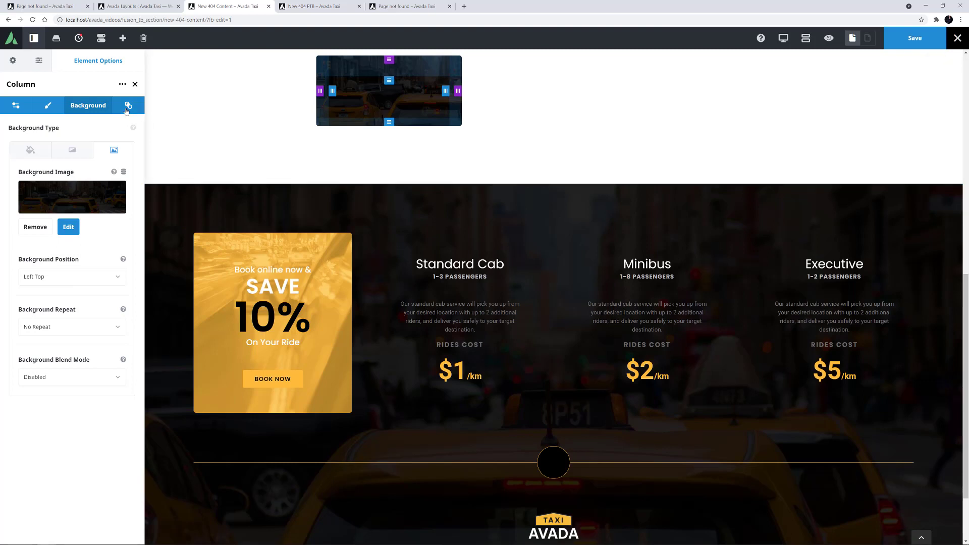
pyautogui.click(126, 105)
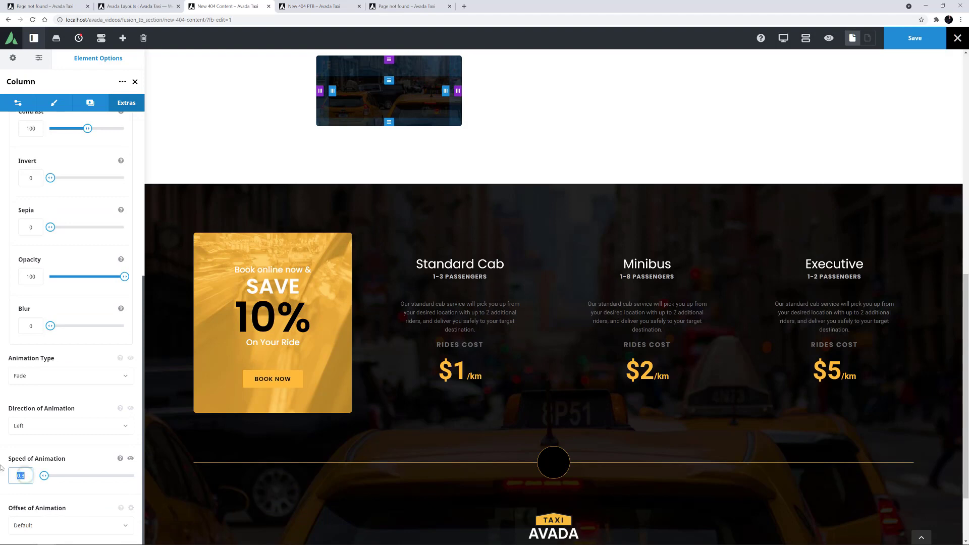
pyautogui.moveTo(45, 476); pyautogui.dragTo(58, 476)
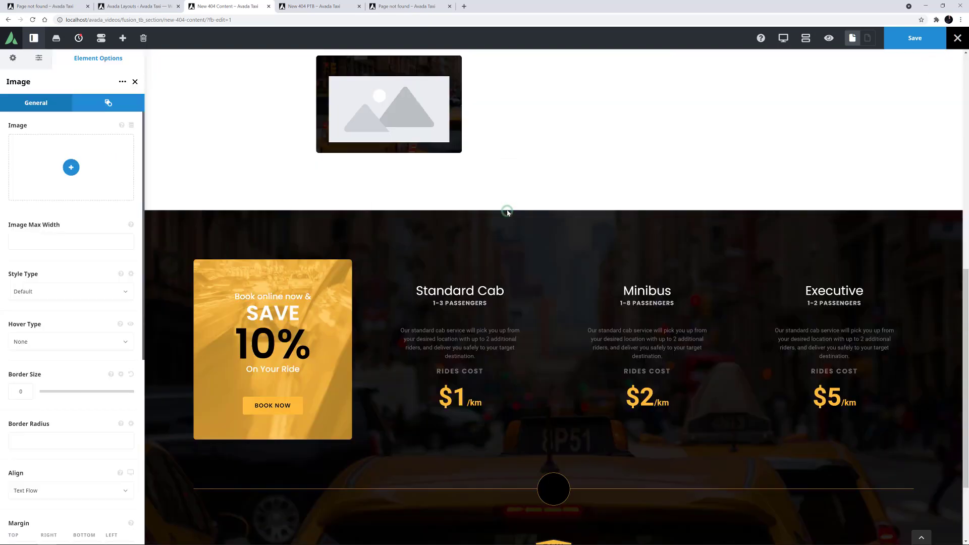
# Set the portrait image to max width 90, centred, with 20px top margin.
pyautogui.click(71, 168)
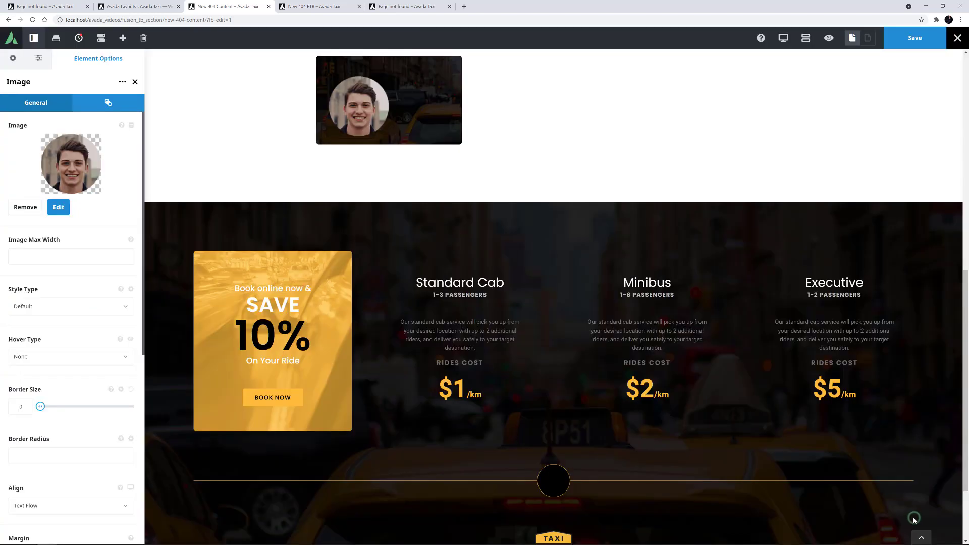
pyautogui.write('90')
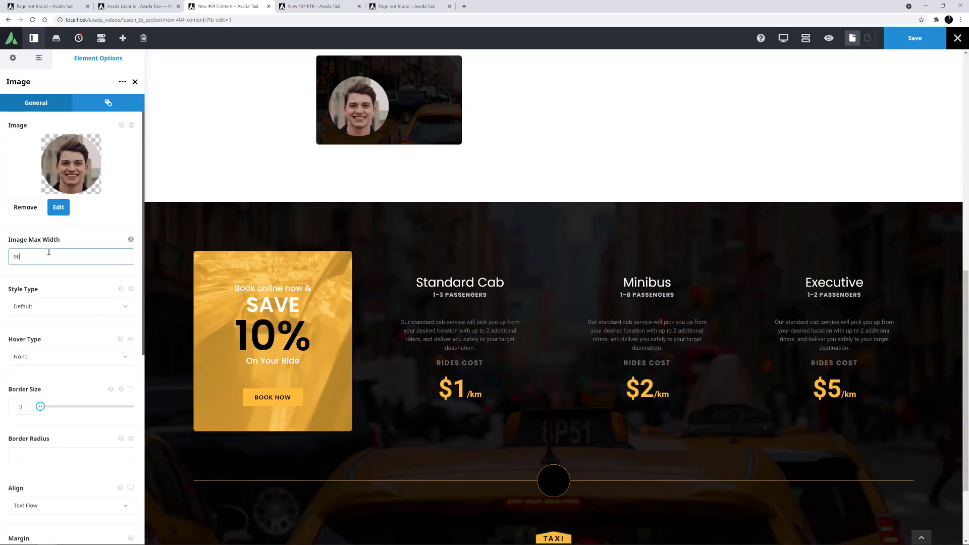
pyautogui.scroll(-3)
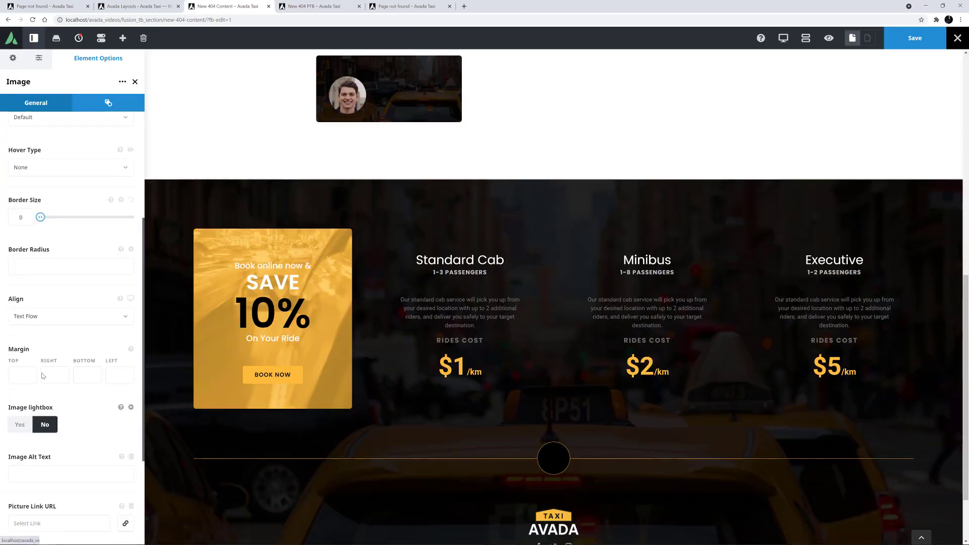
pyautogui.click(71, 316)
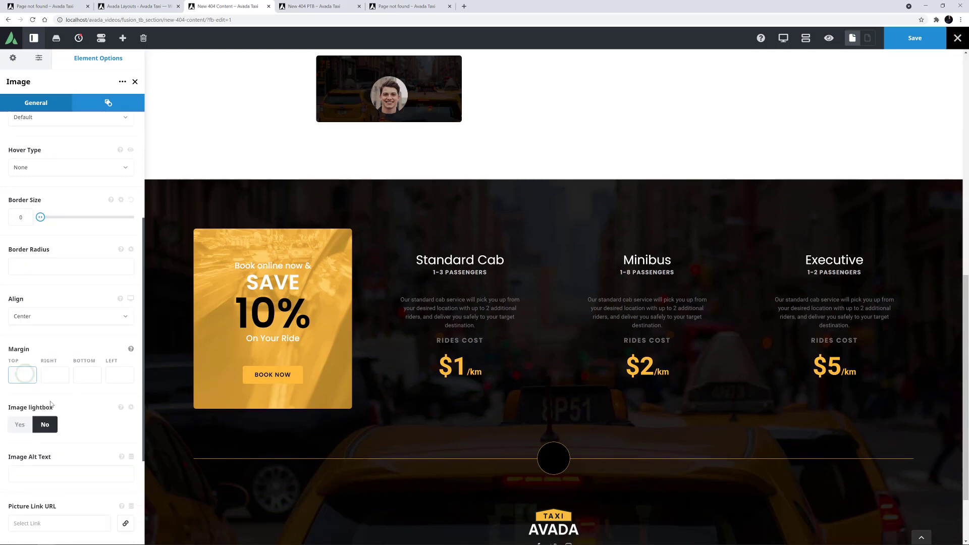
pyautogui.write('20px')
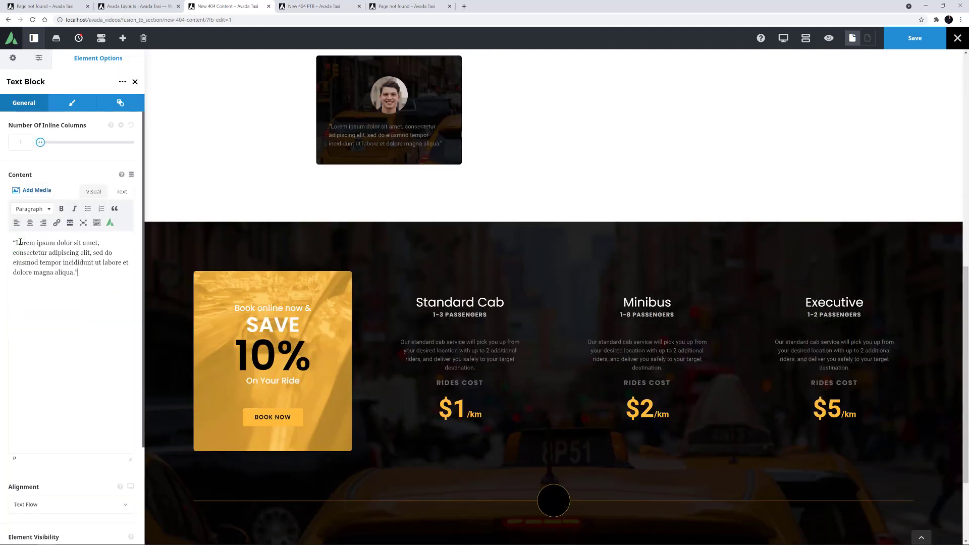
# Centre the Lorem ipsum quote text block and colour it #ffffff.
pyautogui.click(69, 352)
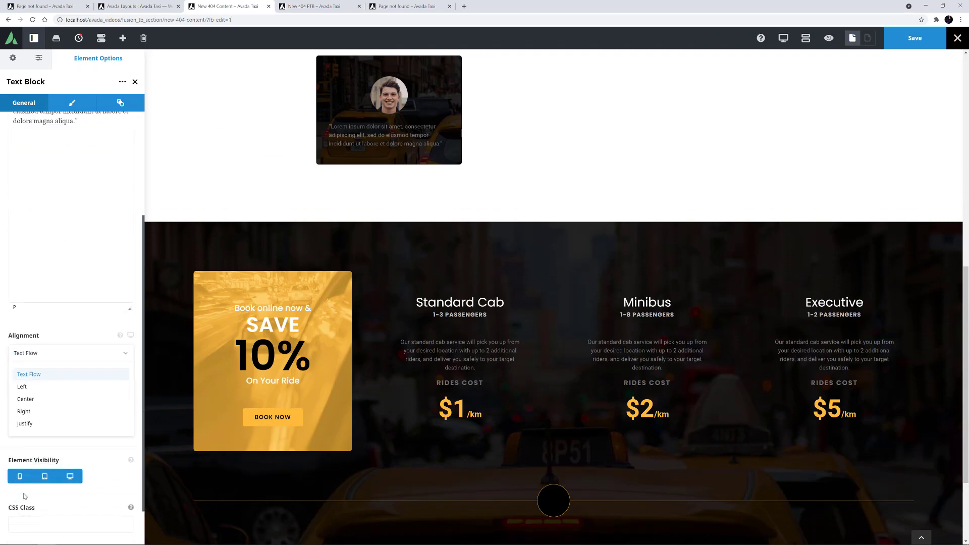
pyautogui.click(72, 102)
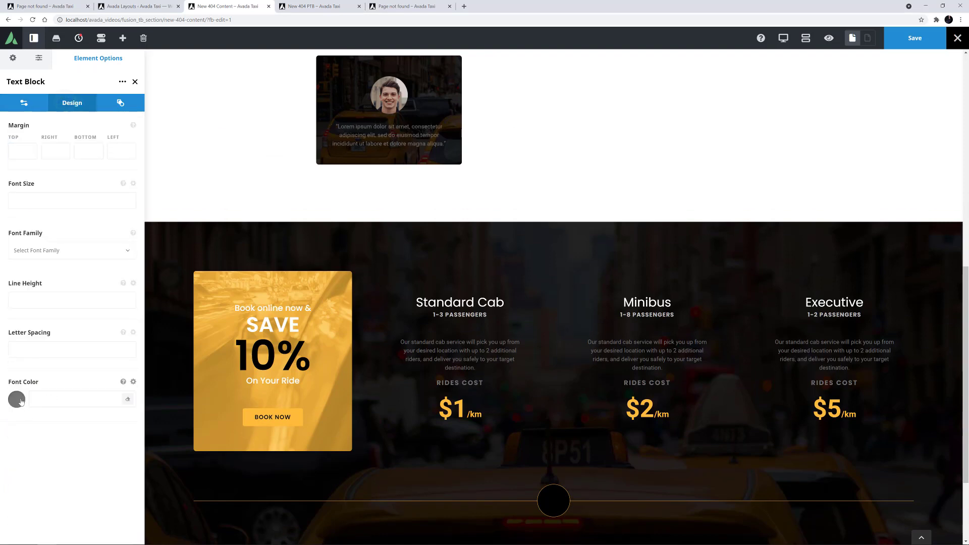
pyautogui.click(16, 399)
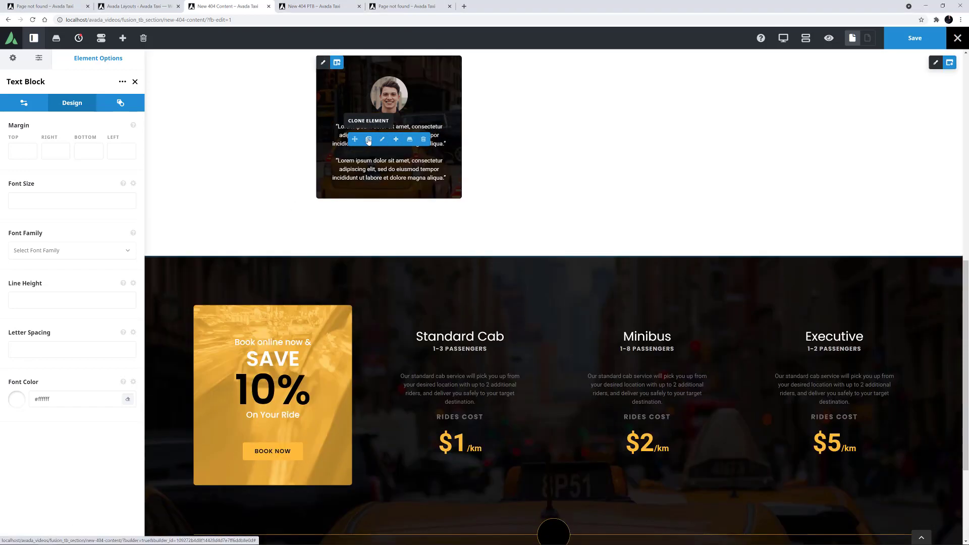
# Clone the quote into a 16px bold Mike Smith – Brooklyn NY caption with 40px bottom margin.
pyautogui.click(23, 102)
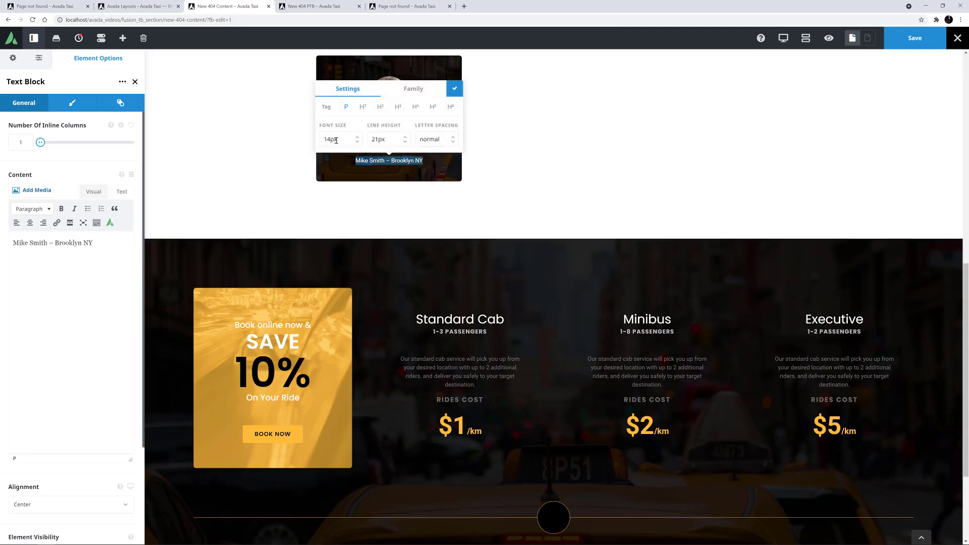
pyautogui.write('16px')
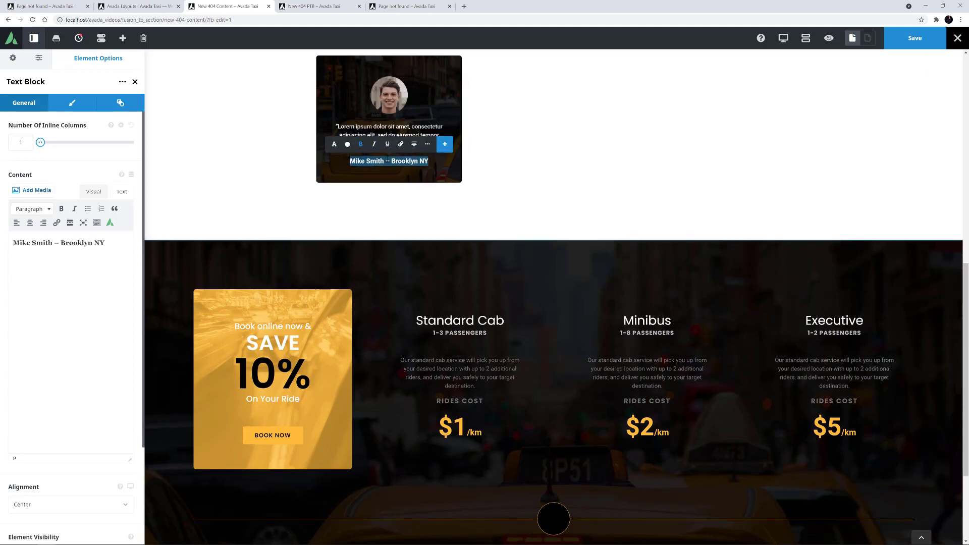
pyautogui.click(334, 143)
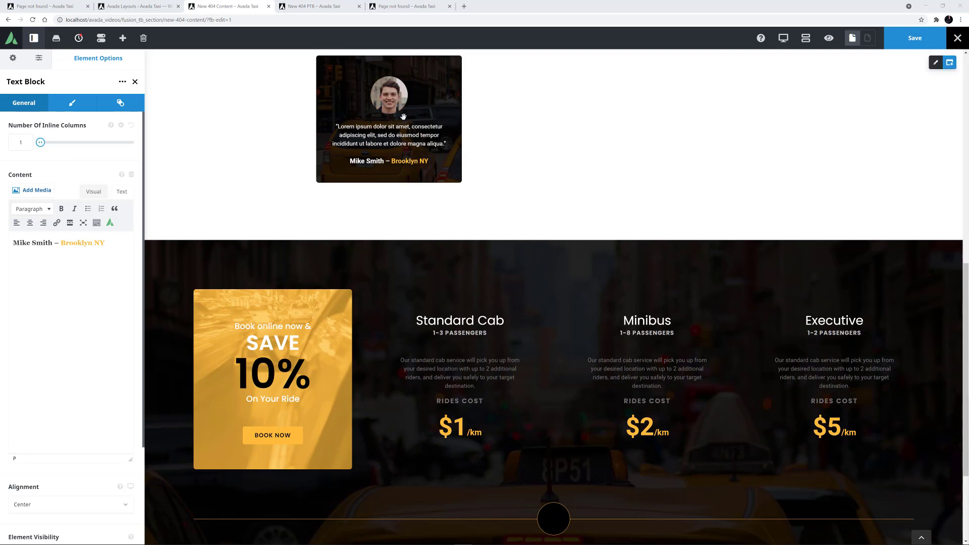
pyautogui.click(72, 103)
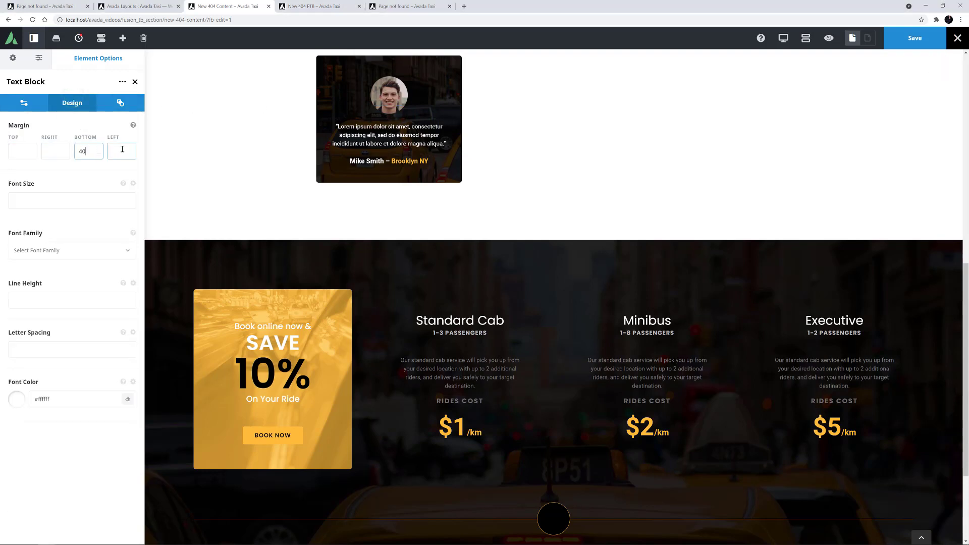
pyautogui.press('Tab')
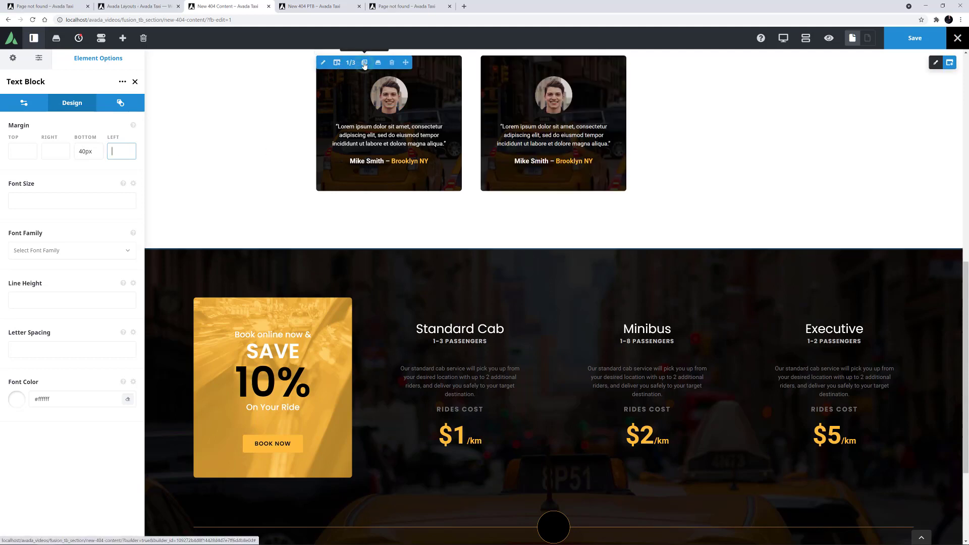
pyautogui.click(365, 63)
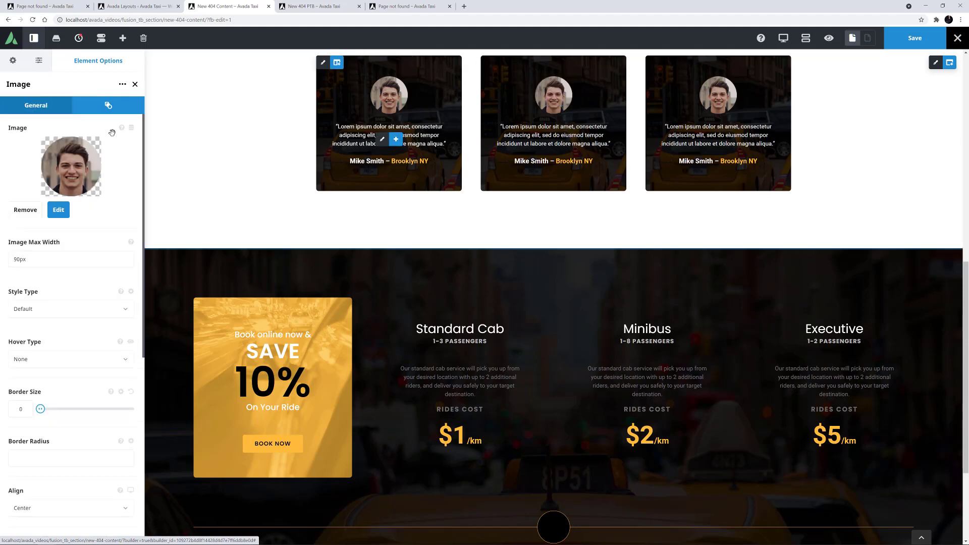
pyautogui.click(58, 209)
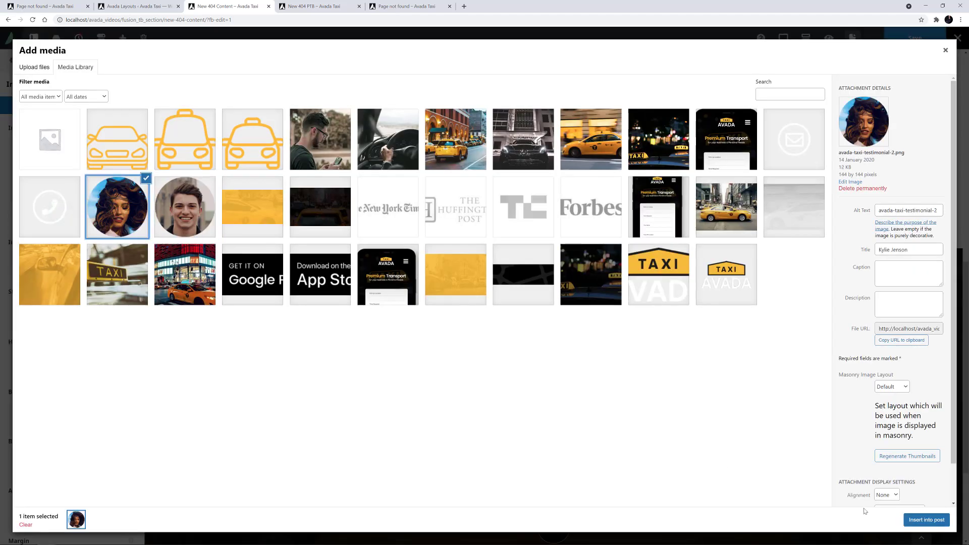
pyautogui.click(925, 520)
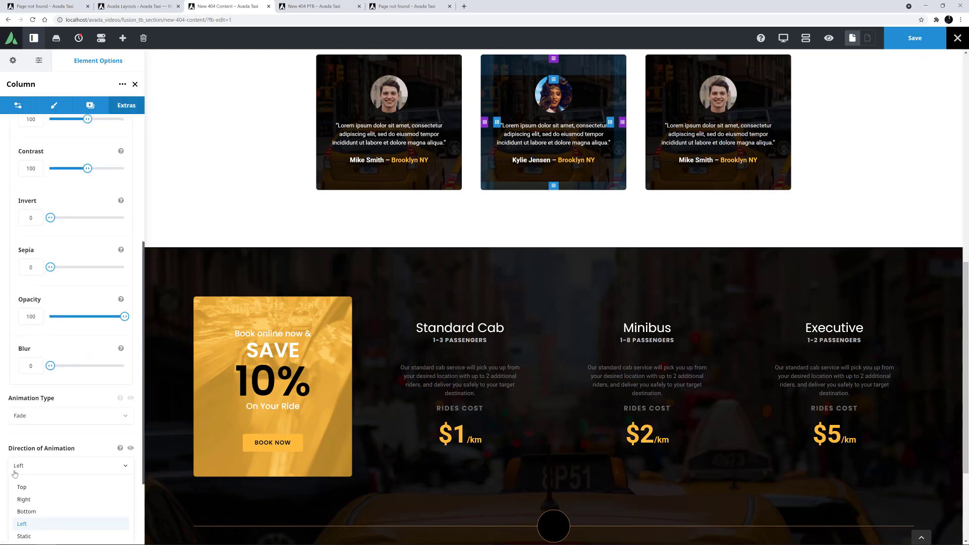
pyautogui.click(26, 511)
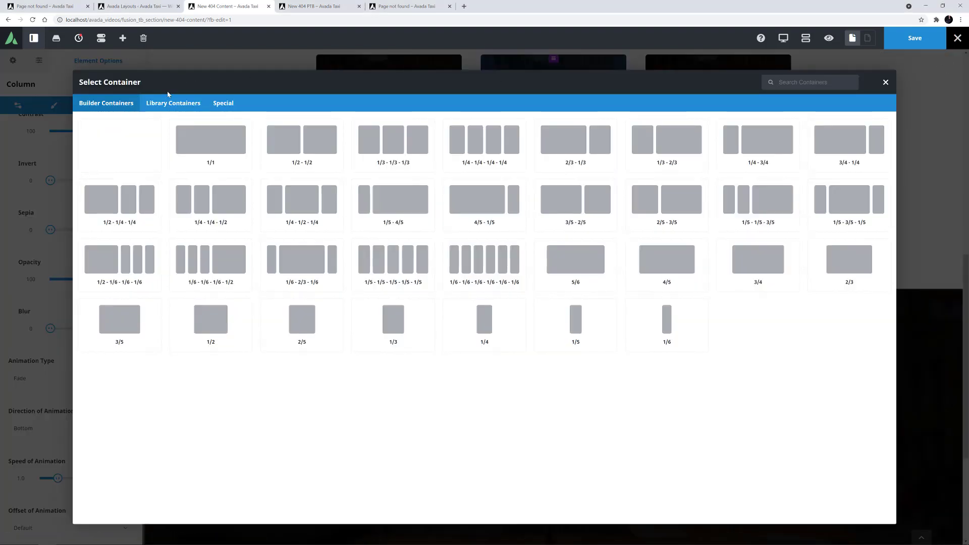
# Insert the saved book-or-call CTA library container and save the 404 content section.
pyautogui.click(173, 102)
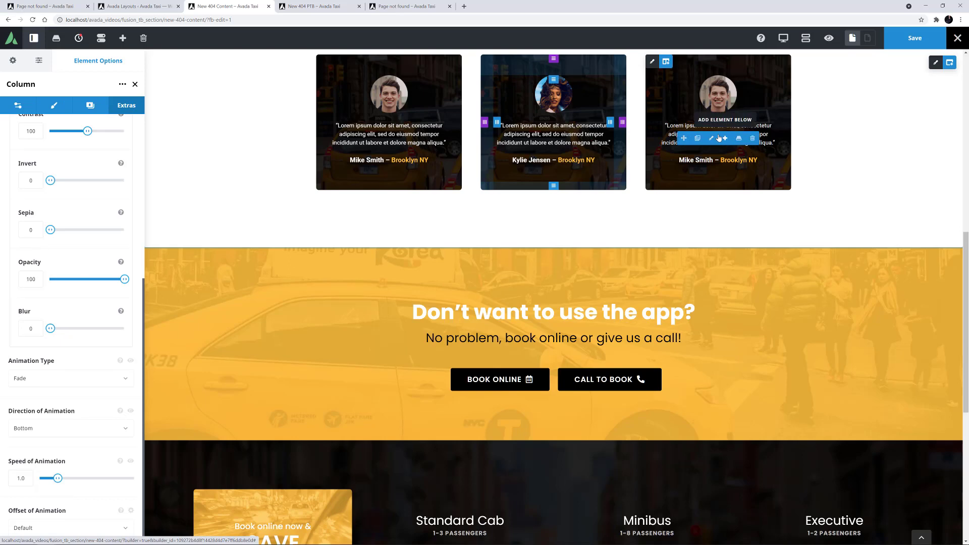
pyautogui.click(914, 37)
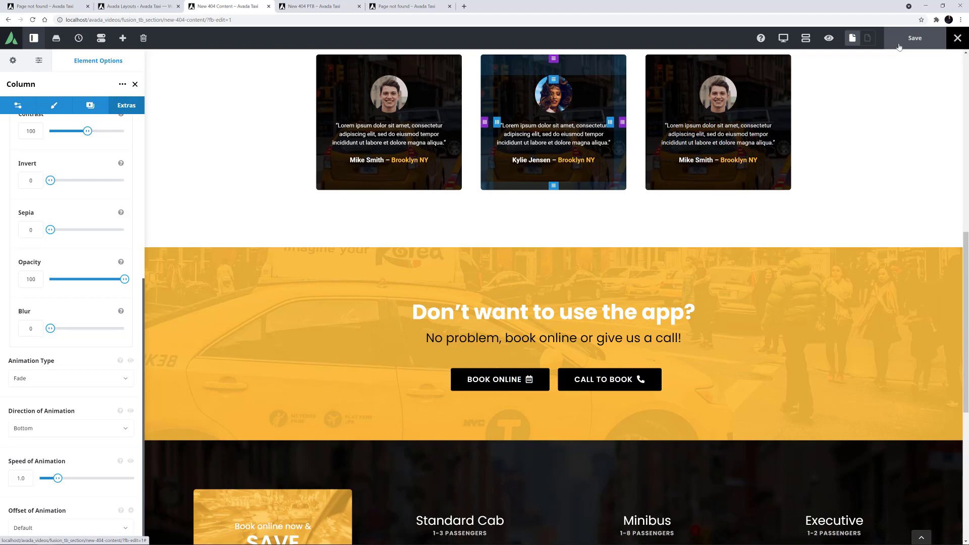
pyautogui.click(130, 6)
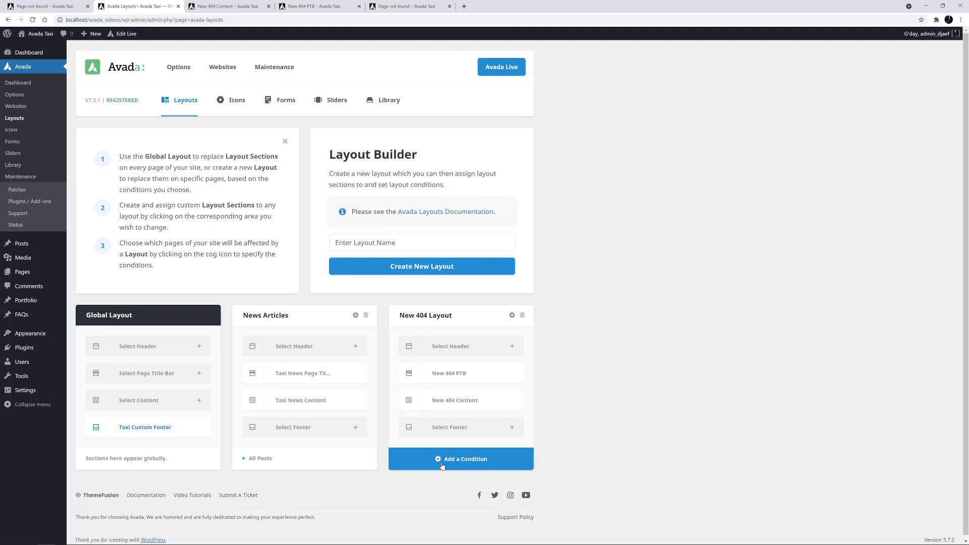
# Start adding a display condition to the New 404 Layout card.
pyautogui.click(466, 459)
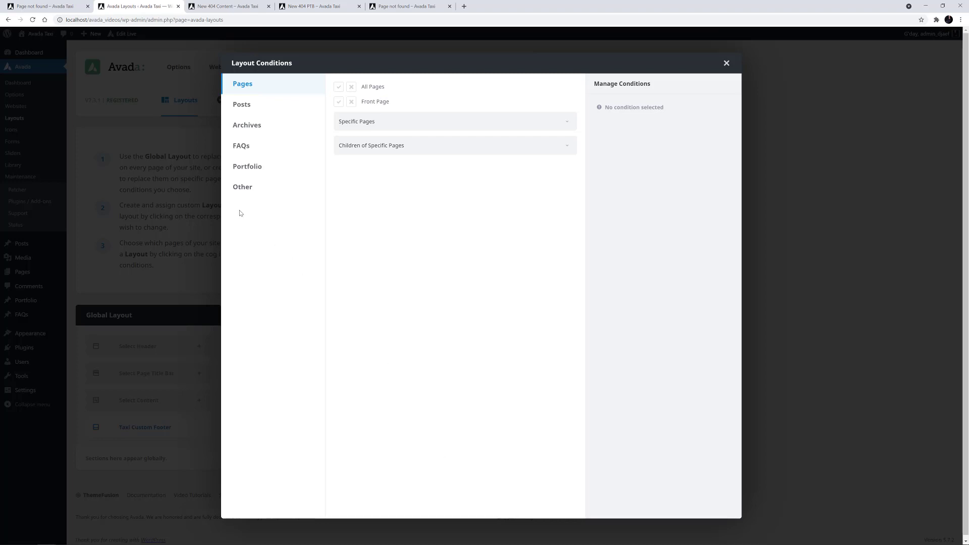
# Under Other conditions, tick 404 Page so the layout applies to not-found pages.
pyautogui.click(242, 186)
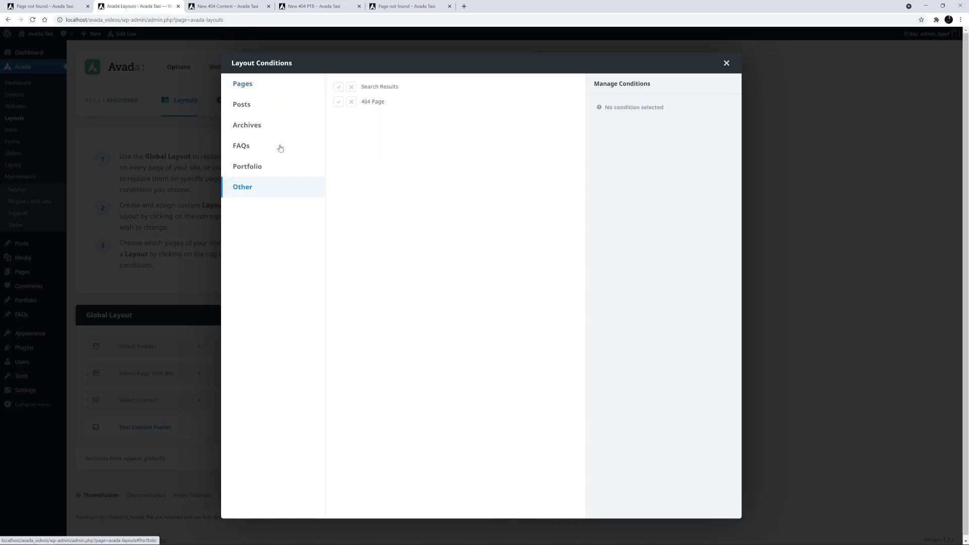
pyautogui.click(339, 102)
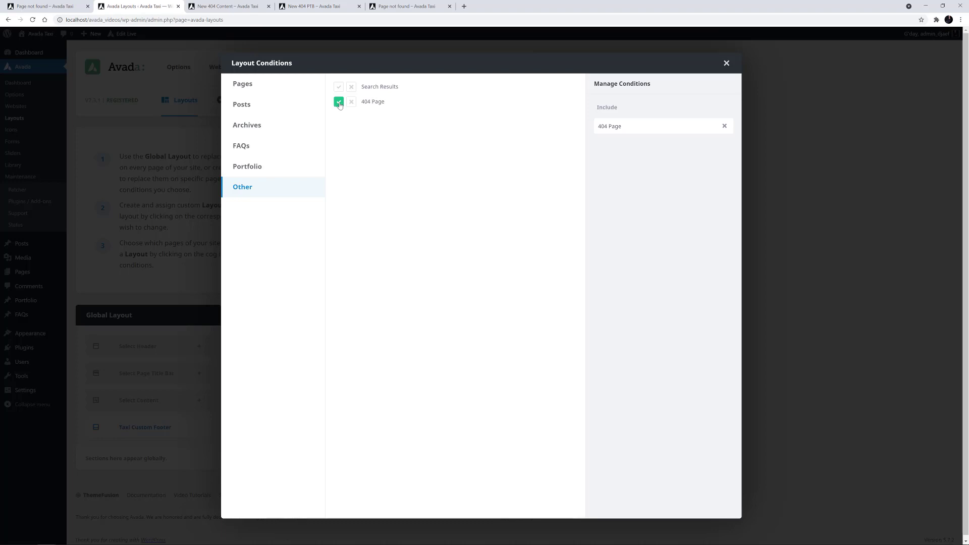
pyautogui.click(726, 63)
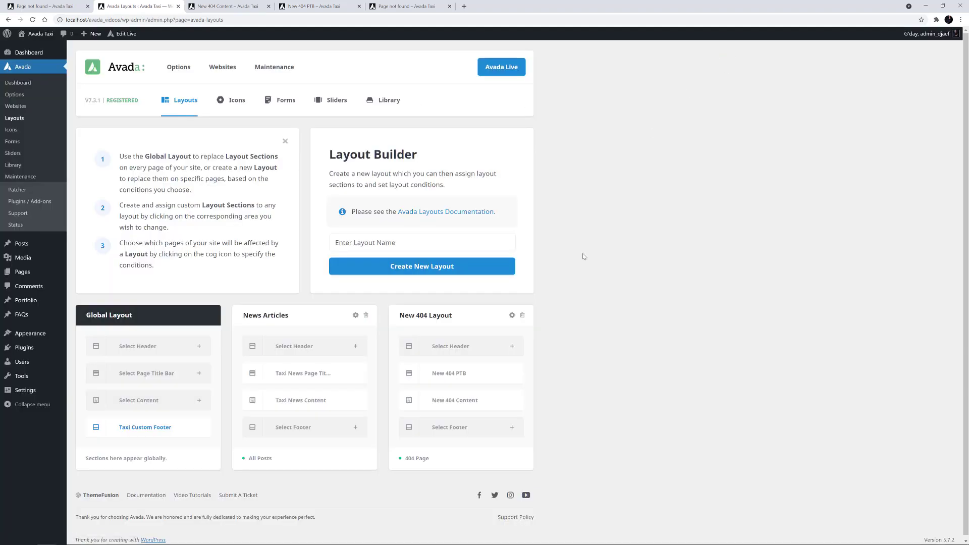
pyautogui.moveTo(556, 415)
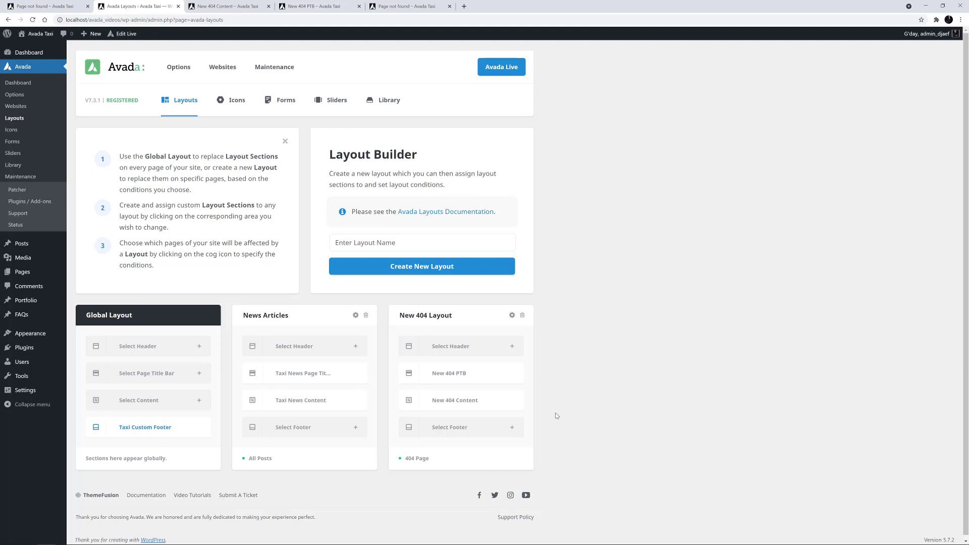
# Review the live not-found page: Oops title bar, news cards, three testimonials and booking banner.
pyautogui.click(408, 6)
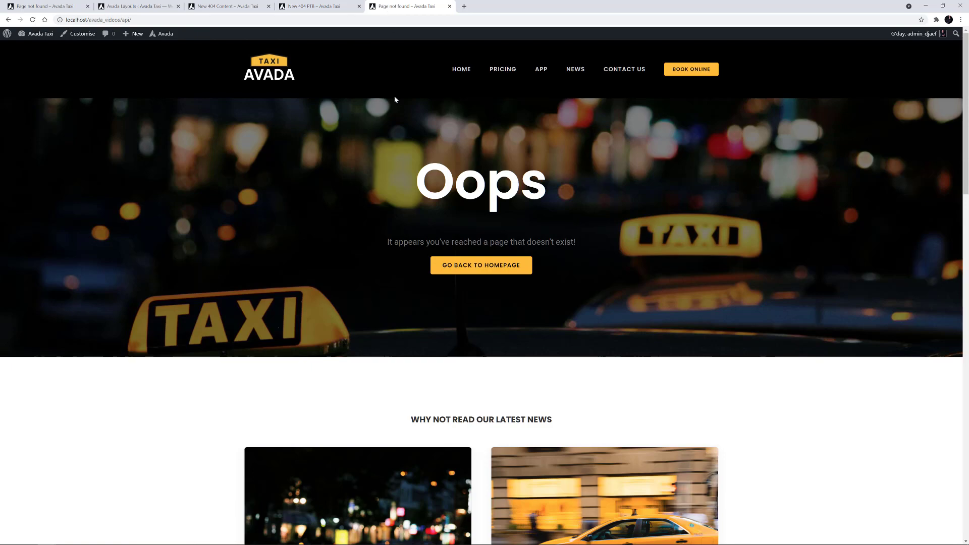
pyautogui.scroll(-3)
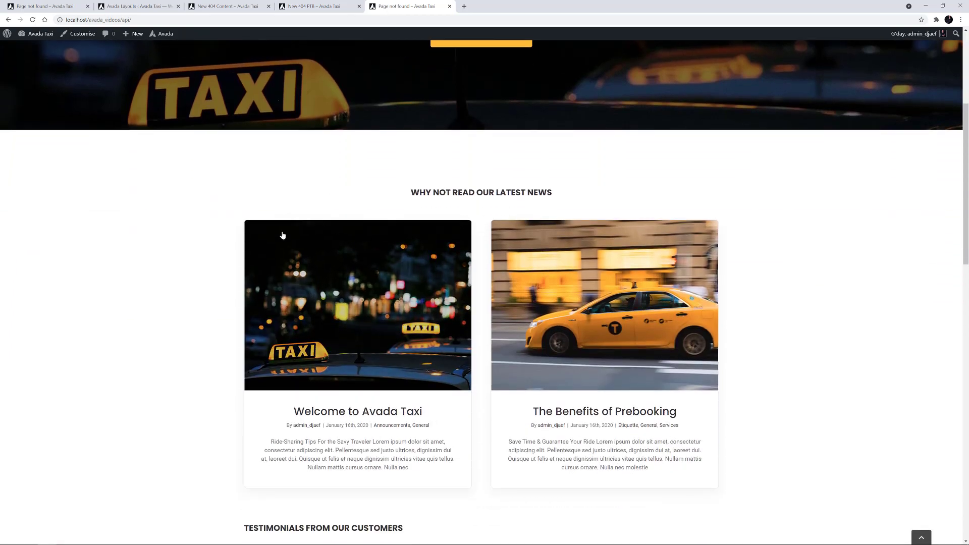
pyautogui.scroll(-3)
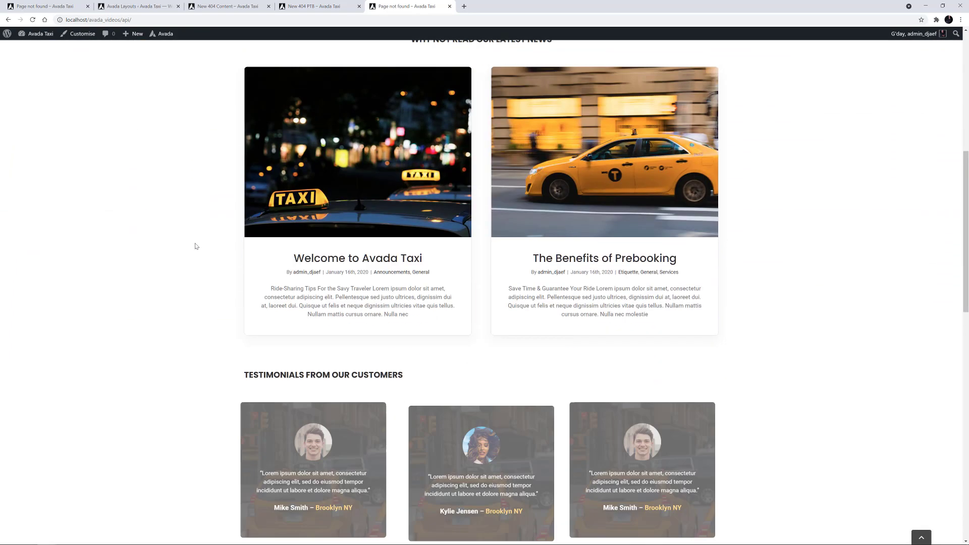
pyautogui.scroll(-3)
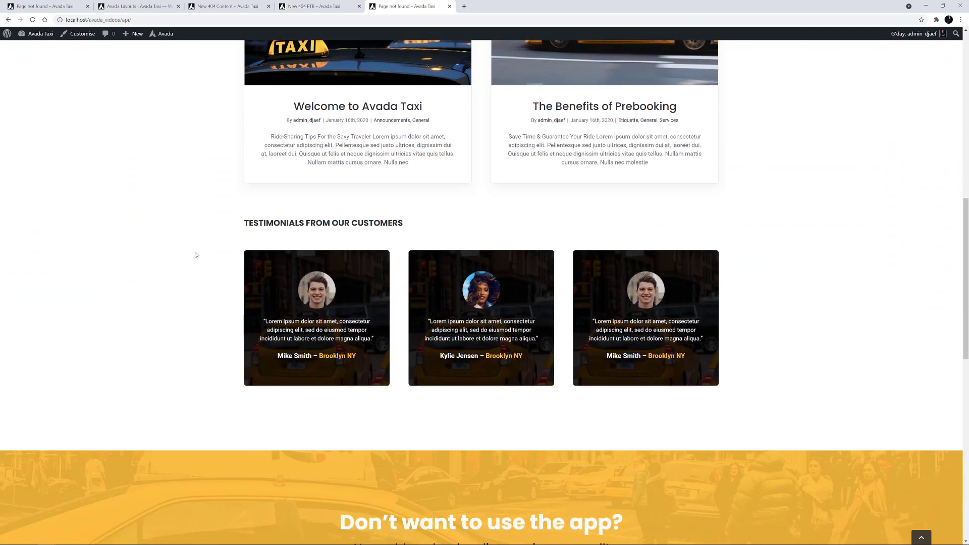
pyautogui.scroll(-3)
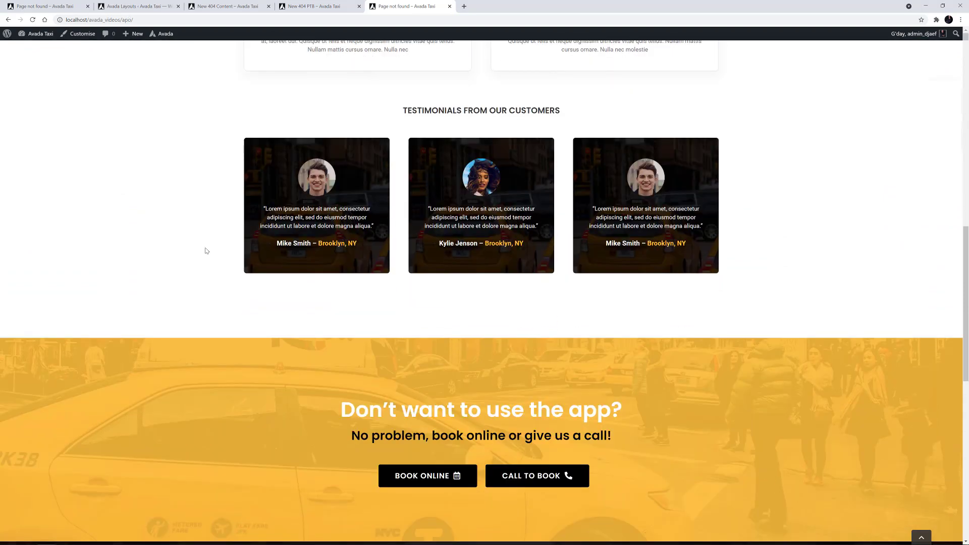